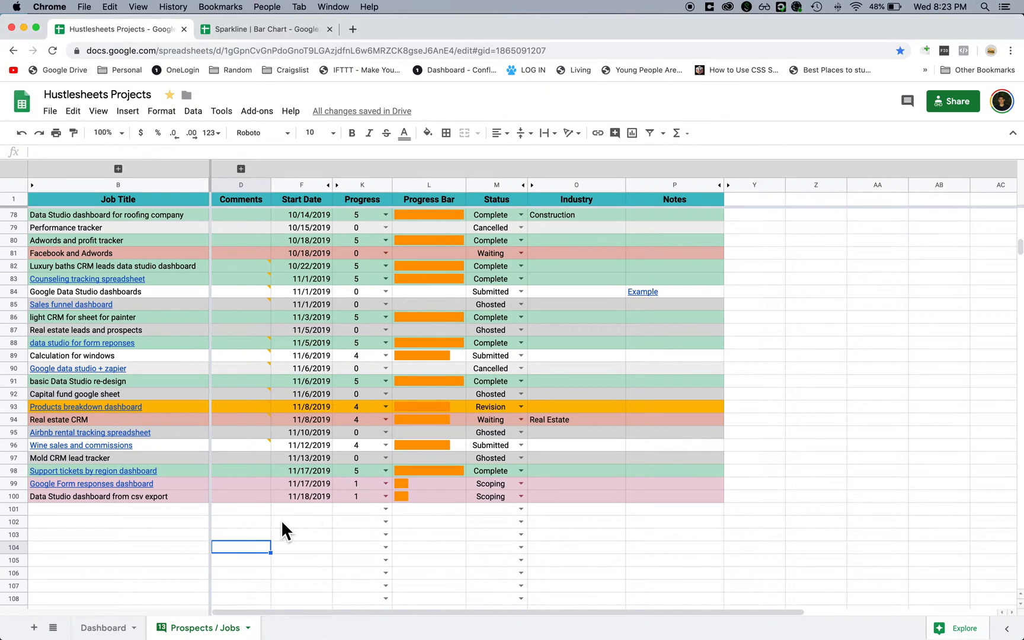
pyautogui.moveTo(171, 307)
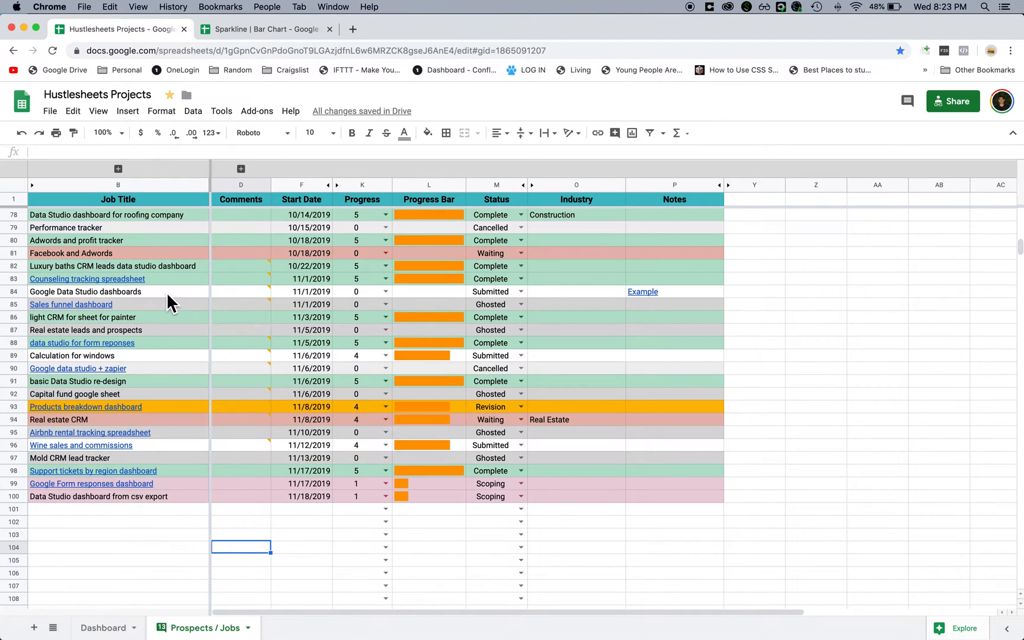
pyautogui.moveTo(204, 370)
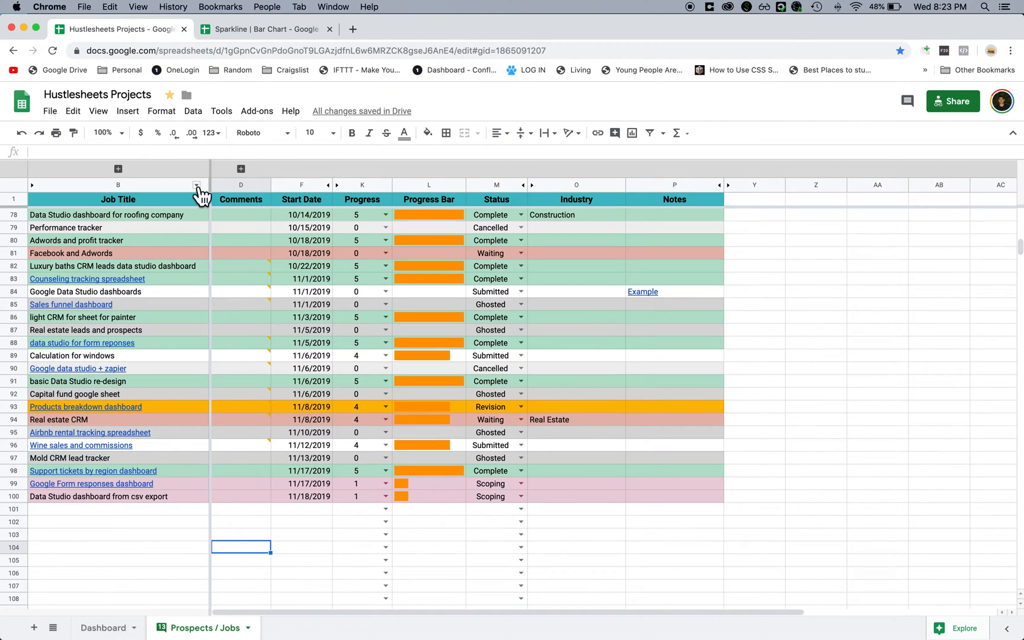
pyautogui.moveTo(203, 255)
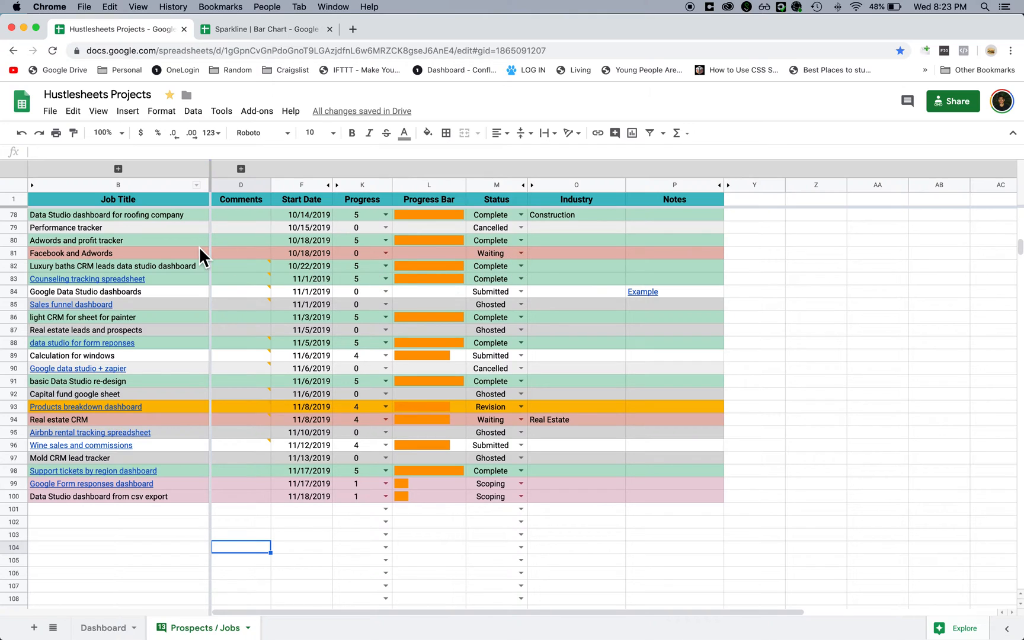
# - Mark row 101 as Complete in the Status dropdown
pyautogui.click(118, 184)
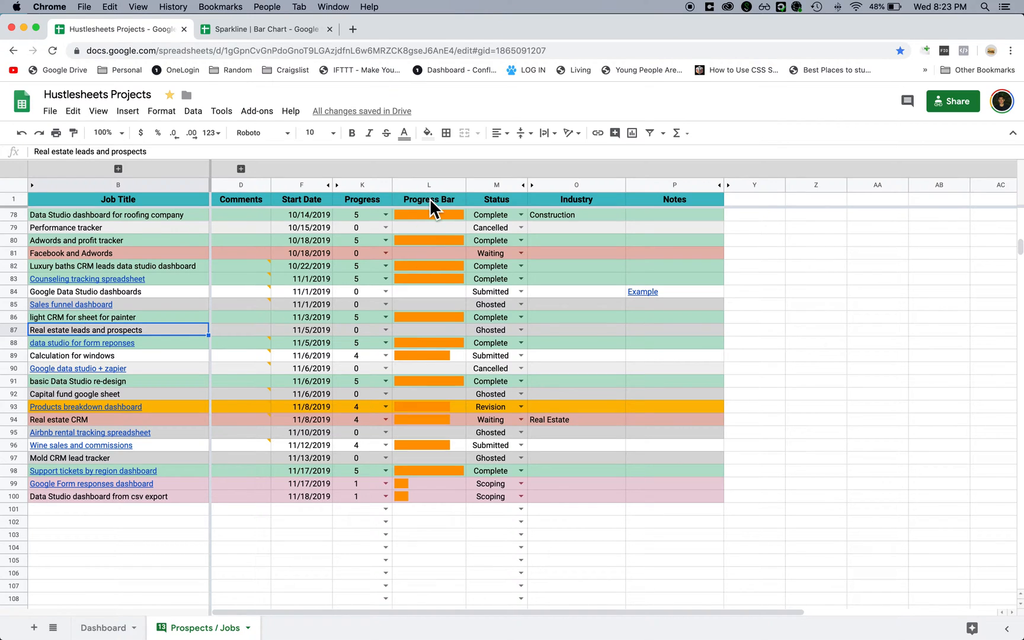
pyautogui.moveTo(386, 509)
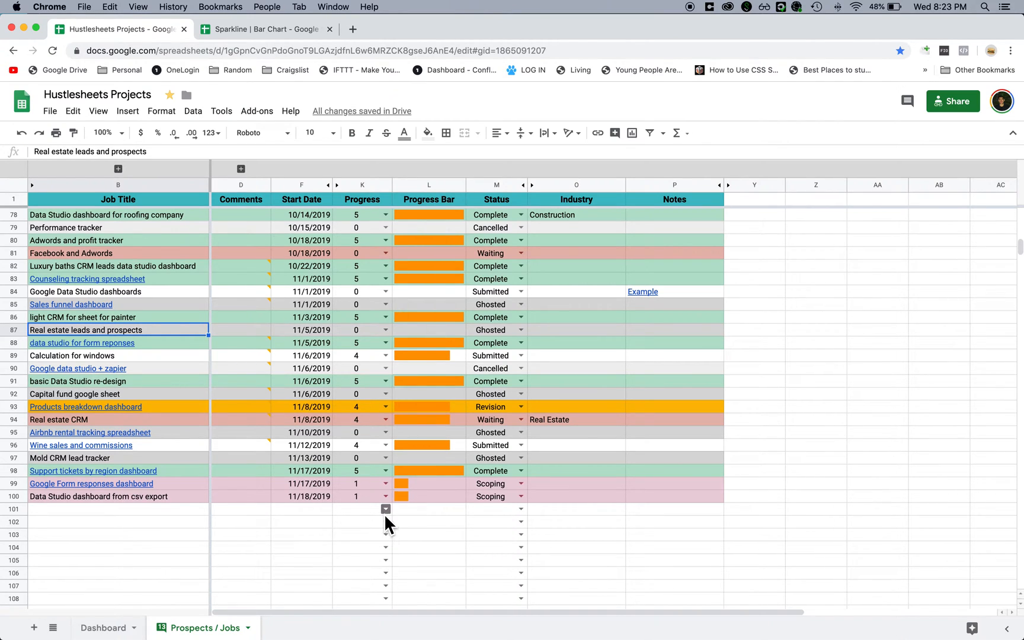
pyautogui.moveTo(519, 523)
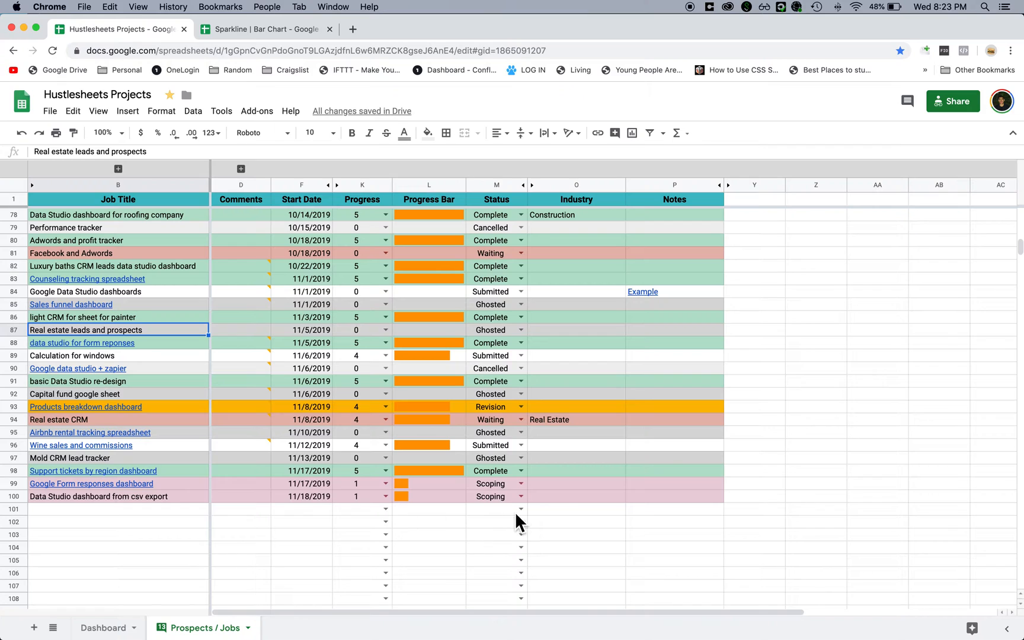
pyautogui.click(520, 508)
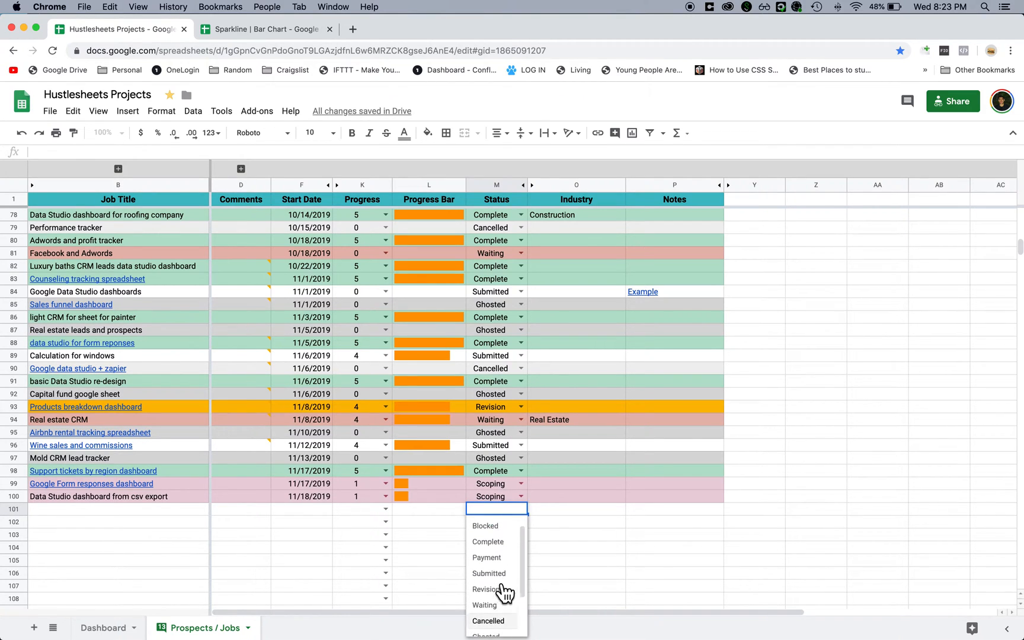
pyautogui.click(488, 542)
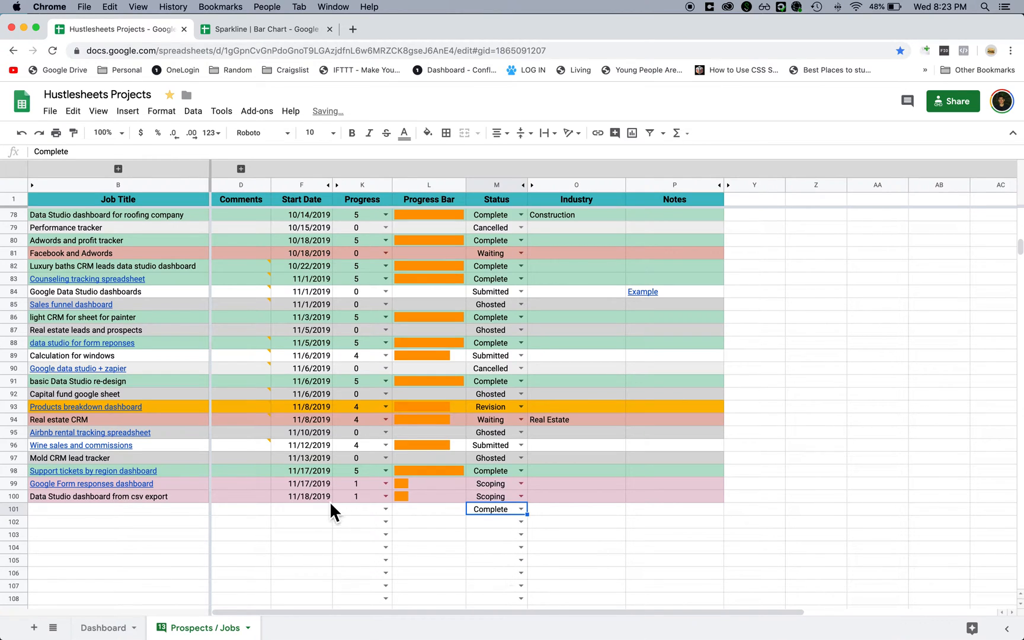
pyautogui.moveTo(381, 548)
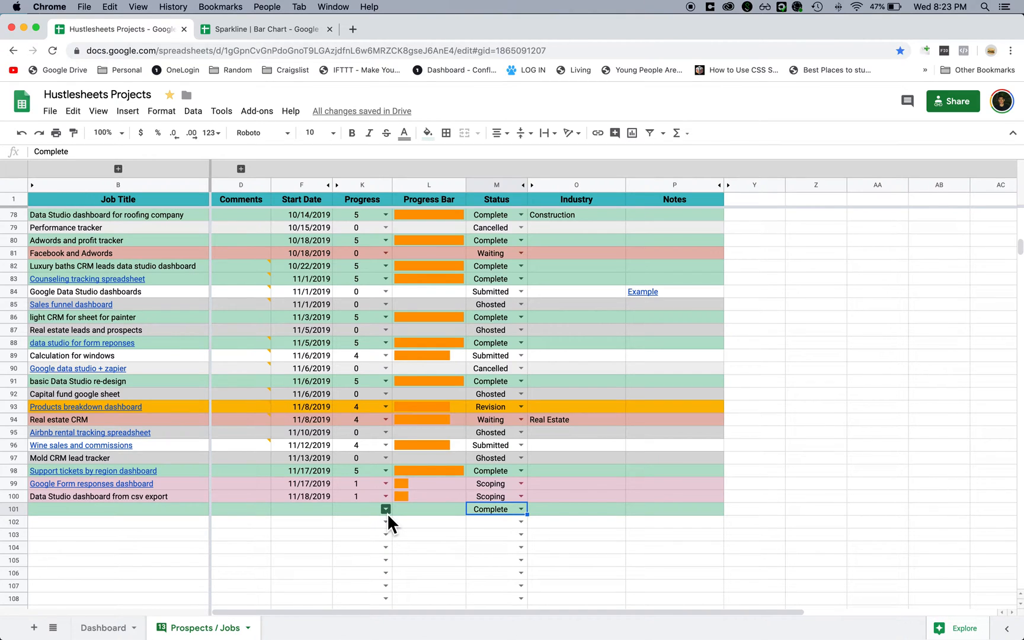
# - Give row 101 a progress of 1 and move on to row 102's progress dropdown
pyautogui.click(385, 508)
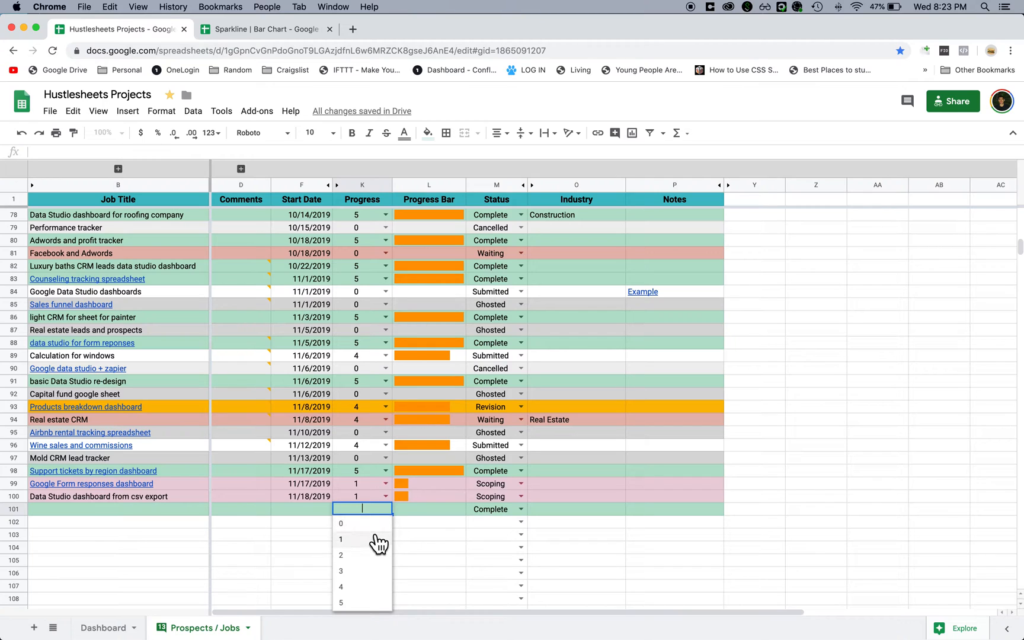
pyautogui.click(340, 540)
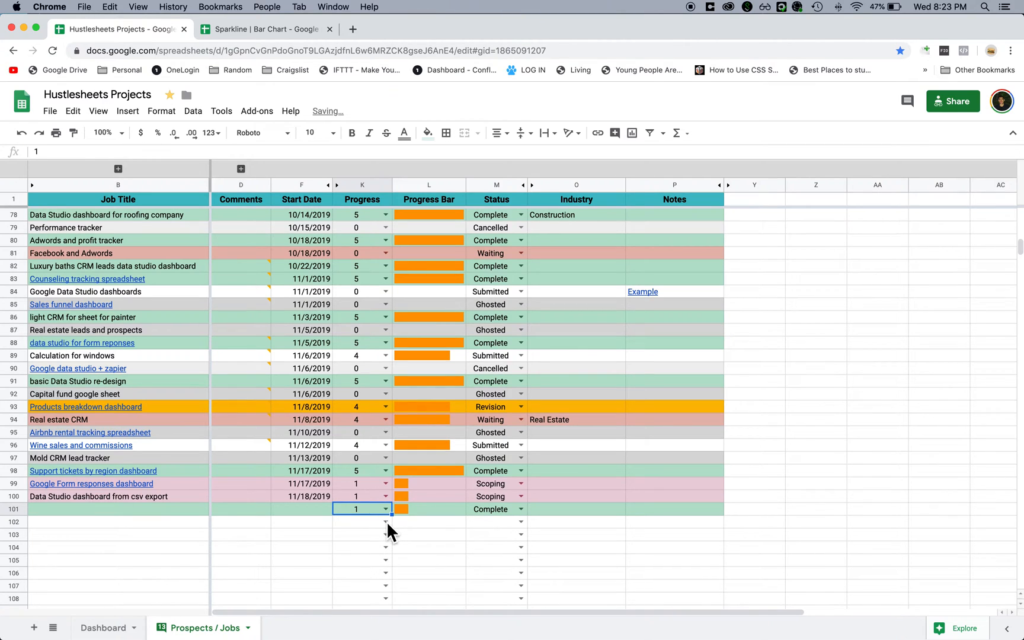
pyautogui.click(385, 521)
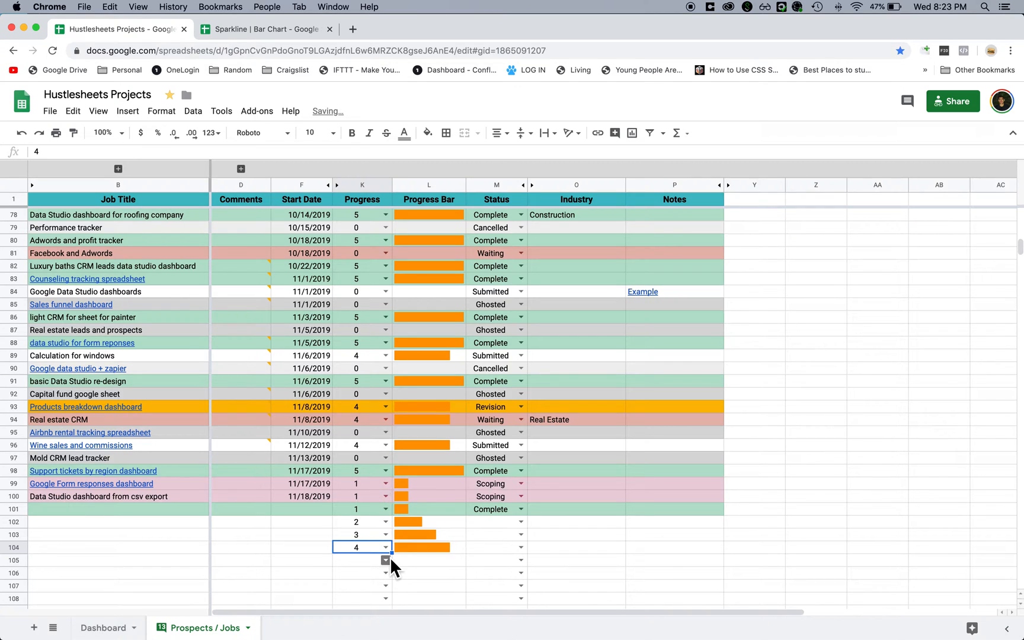
# - Give row 105 a progress of 5 and inspect its IFERROR(SPARKLINE) bar formula
pyautogui.click(386, 559)
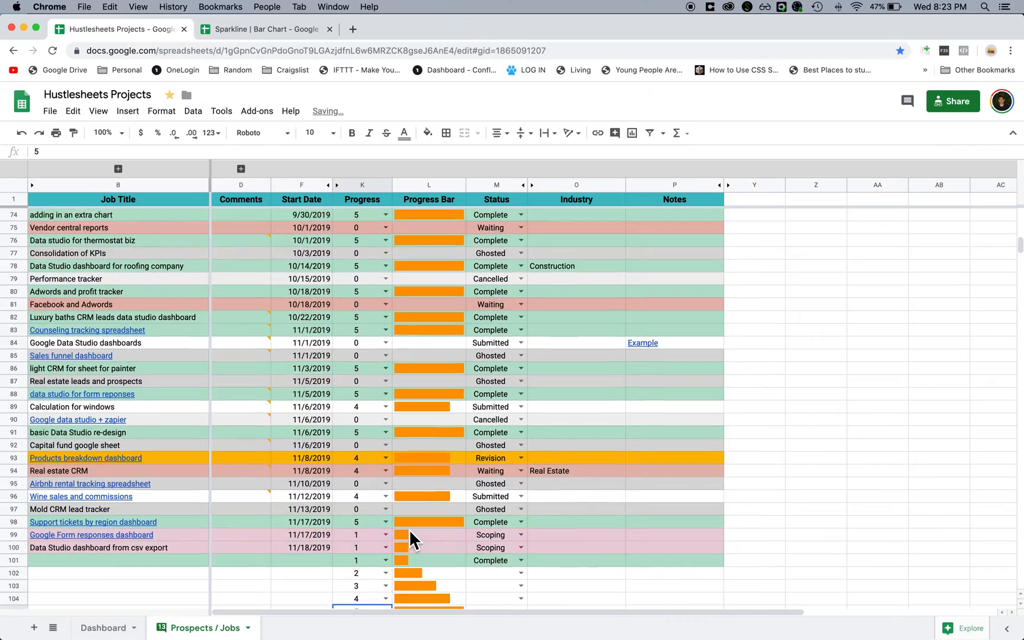
pyautogui.scroll(-3)
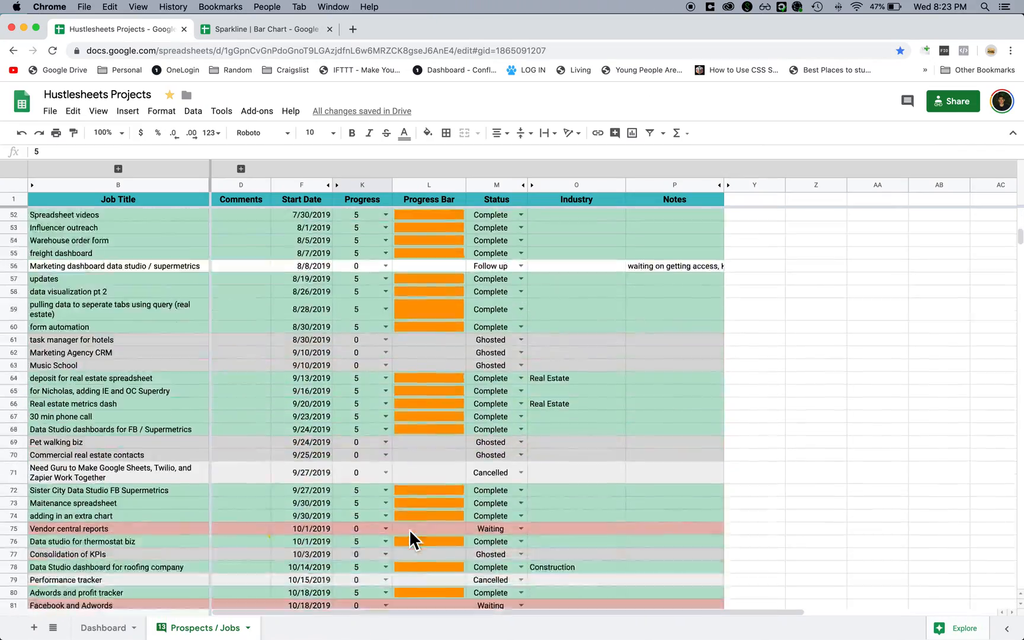
pyautogui.scroll(-3)
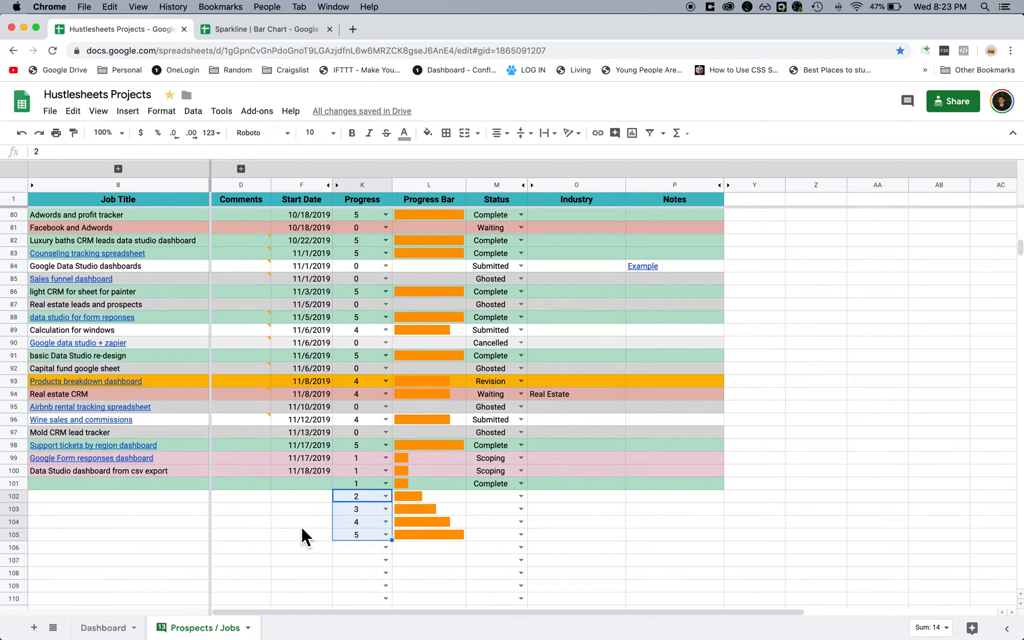
pyautogui.click(300, 522)
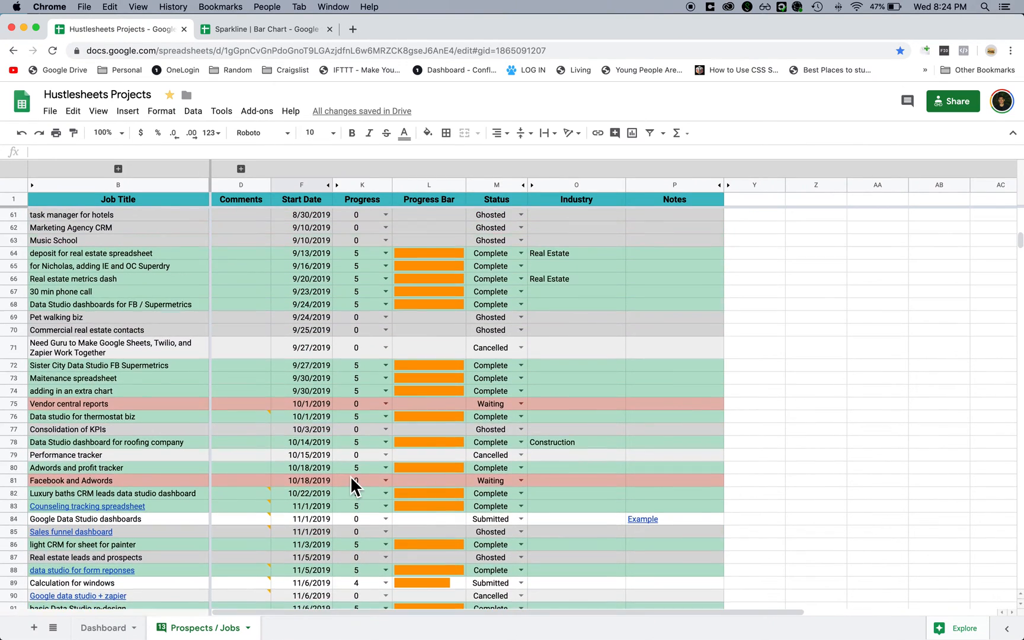
pyautogui.scroll(-3)
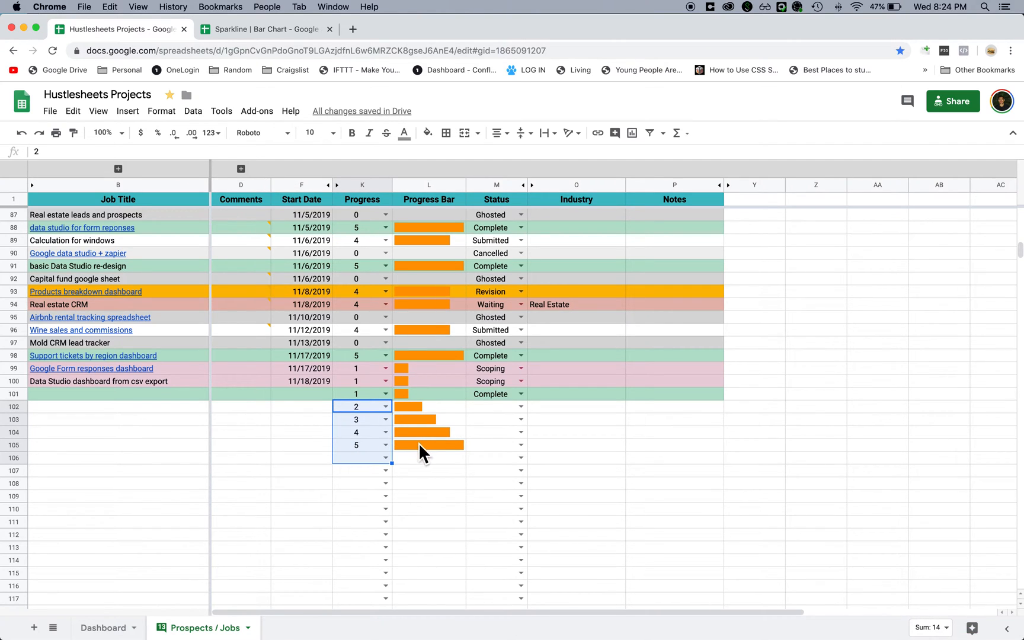
pyautogui.click(428, 445)
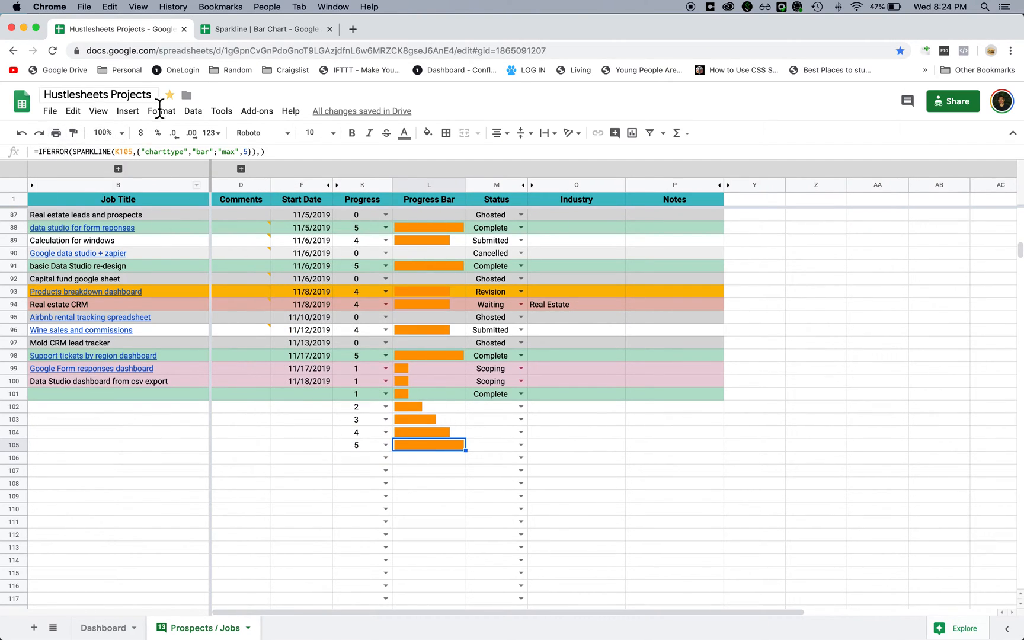
pyautogui.moveTo(351, 421)
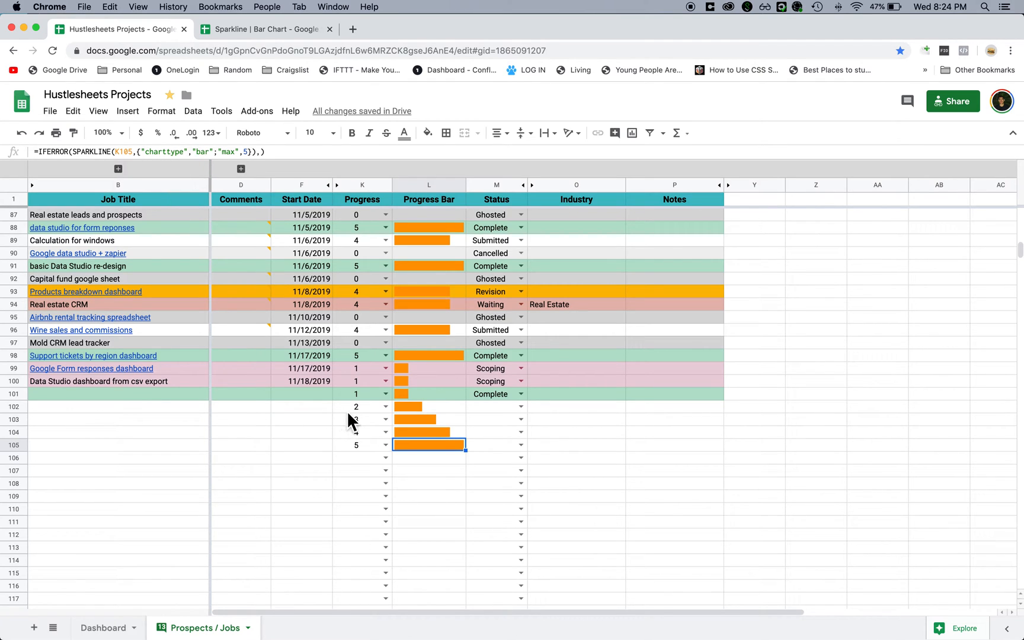
# - Switch to the blank Sparkline | Bar Chart spreadsheet
pyautogui.click(268, 29)
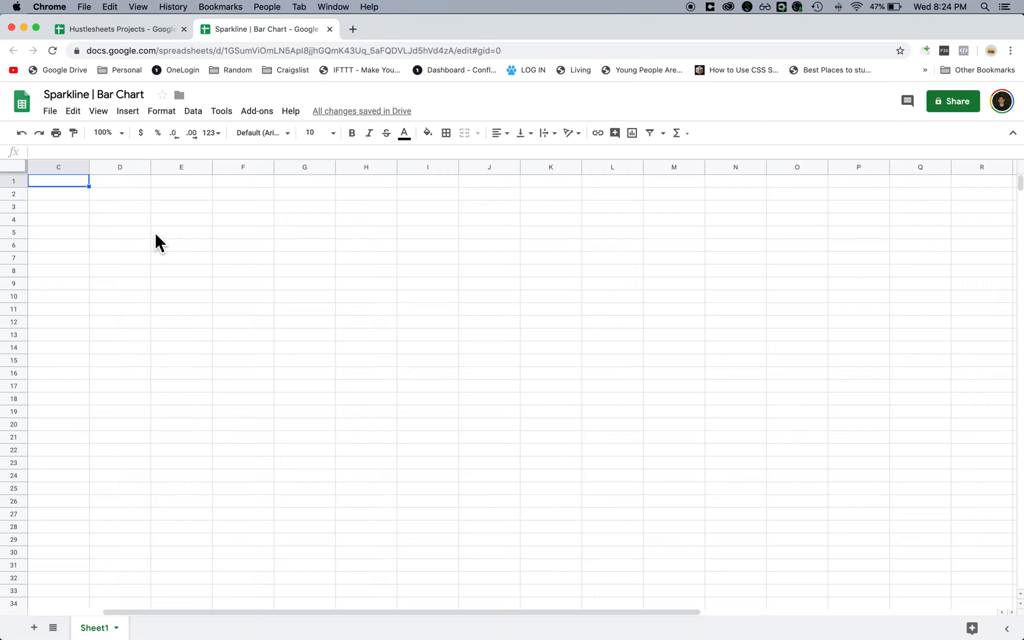
# - Enter headers 'Progress (1 -5)' and 'Progress Bar', then select C2:C12 beneath them
pyautogui.write('Progress (1 -5')
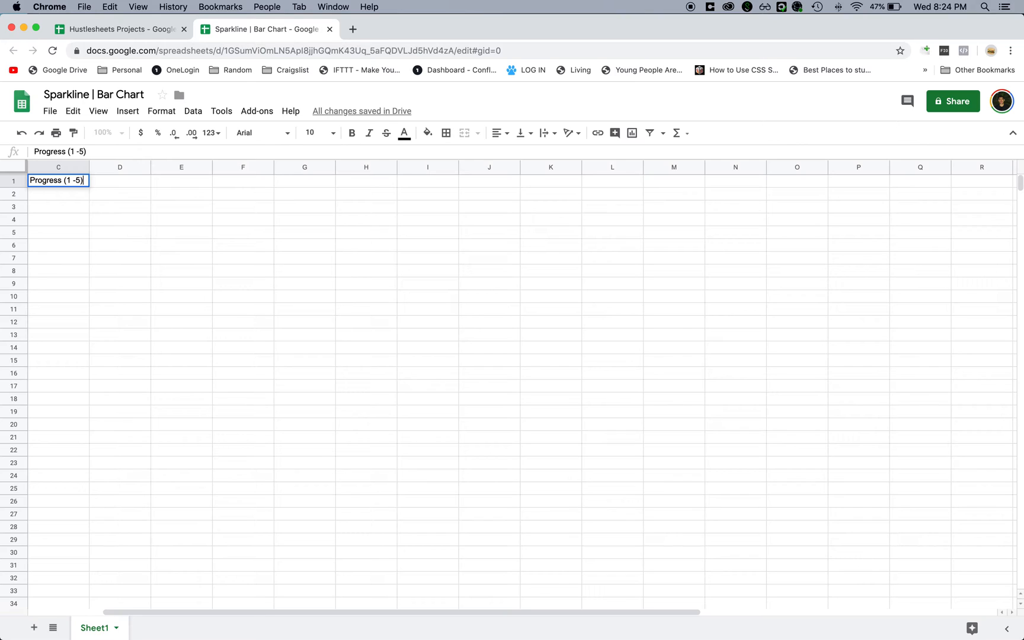
pyautogui.write('Progress Bar')
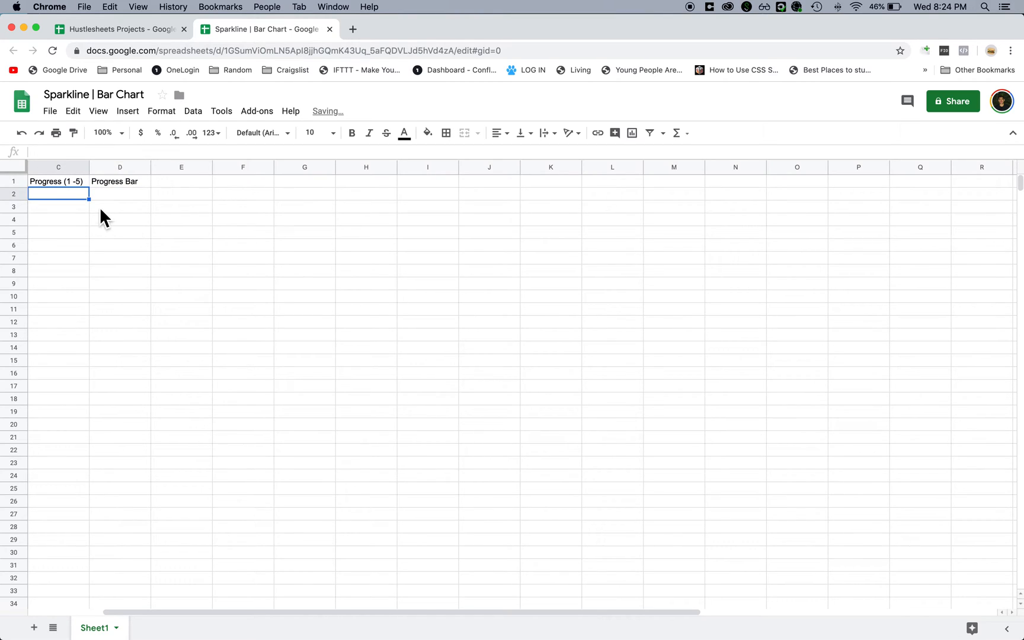
pyautogui.moveTo(58, 193); pyautogui.dragTo(58, 283)
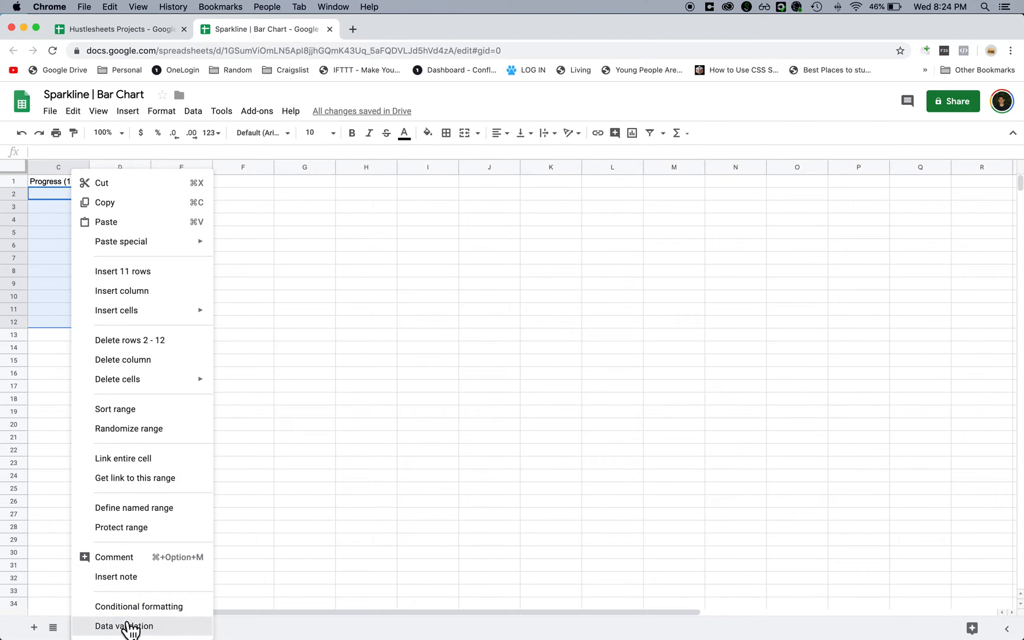
# - Add a Data validation list of items 1,2,3,4,5 to C2:C12 and show C2's choices
pyautogui.click(125, 626)
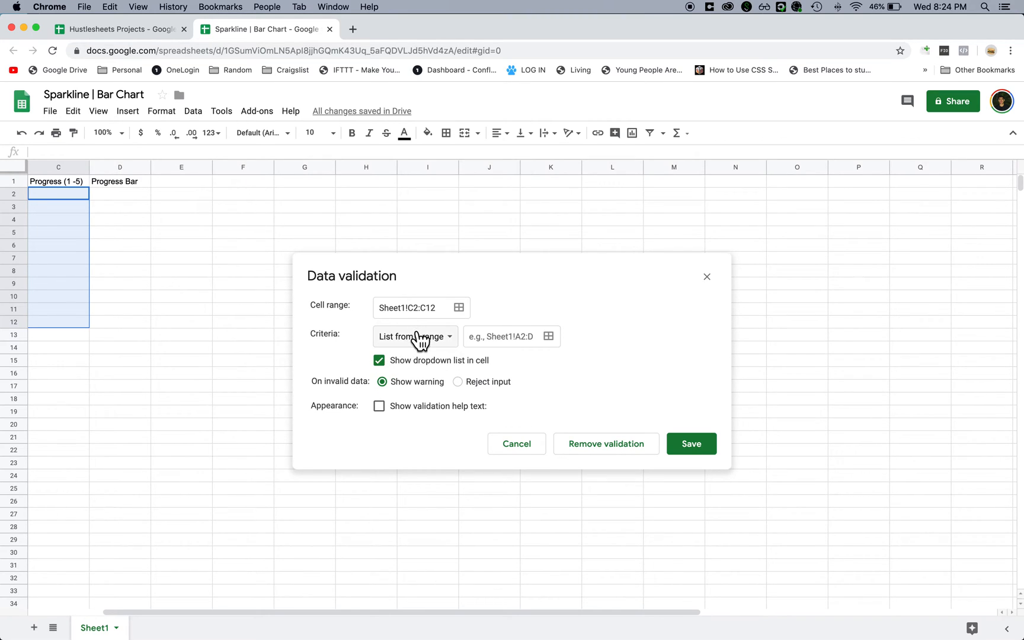
pyautogui.click(415, 337)
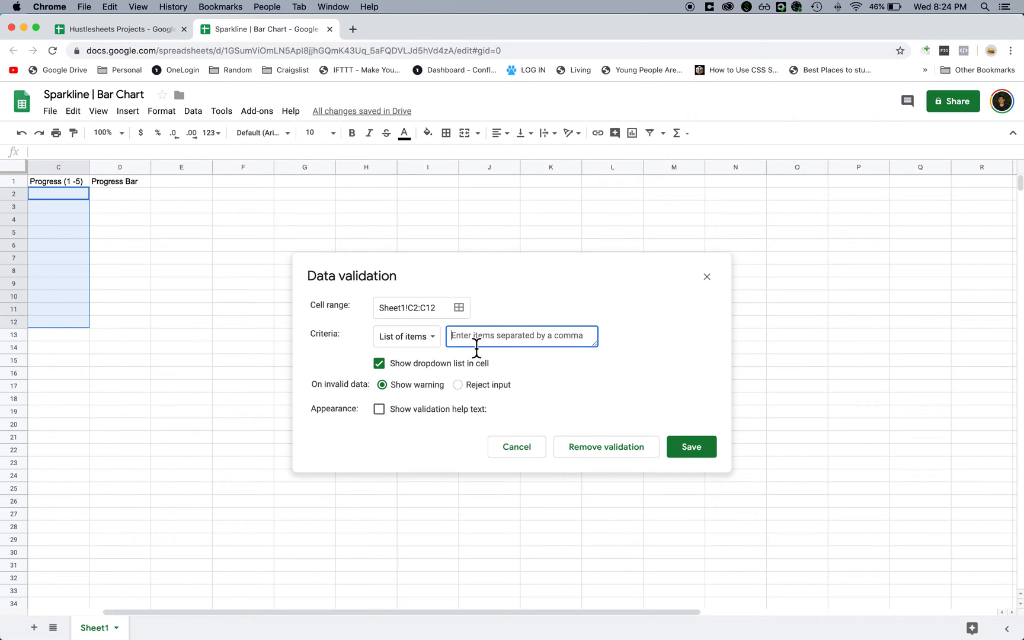
pyautogui.write('1,2,3,4,5')
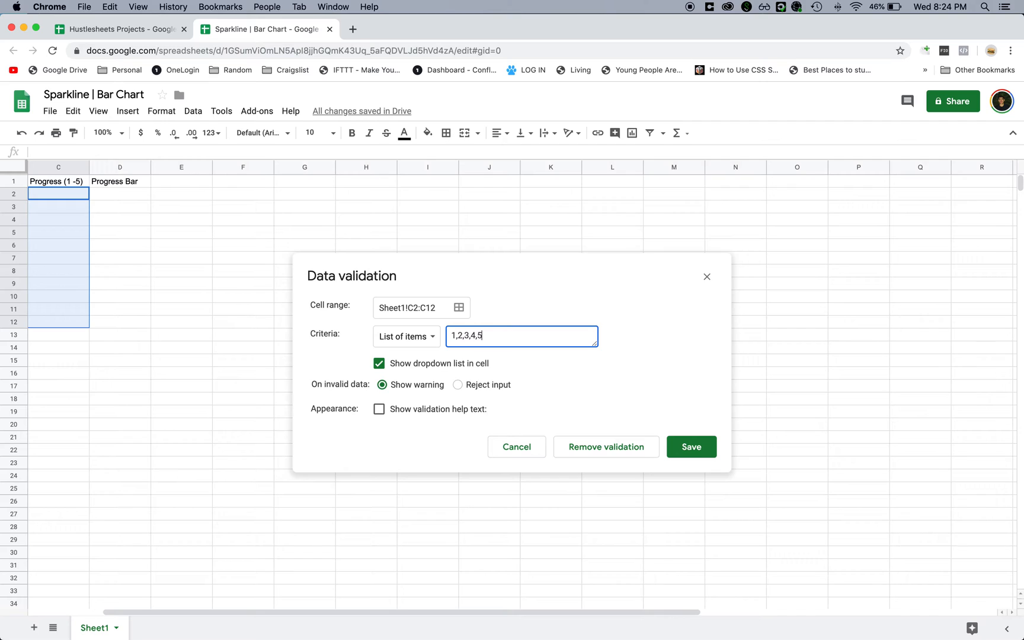
pyautogui.click(689, 447)
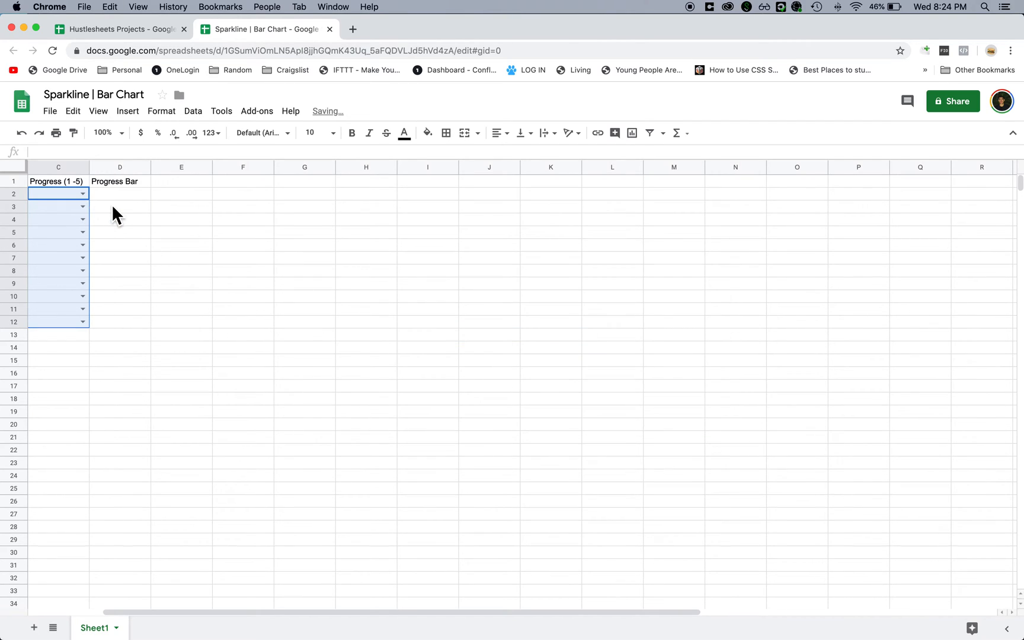
pyautogui.click(81, 193)
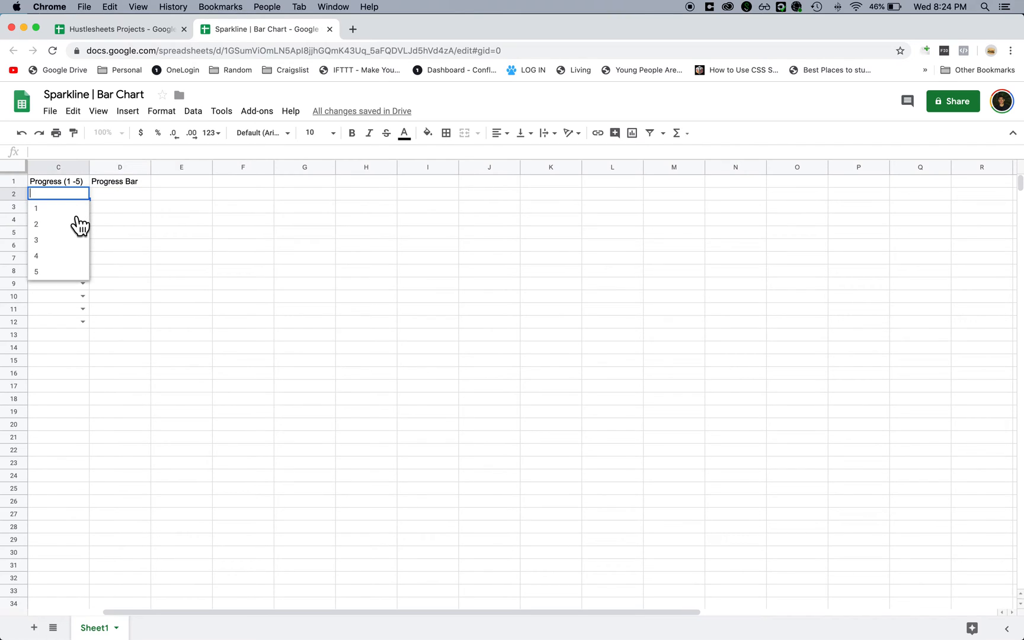
# - Set C2 to 1, switch the sheet to a Roboto font and bold the header row
pyautogui.click(36, 207)
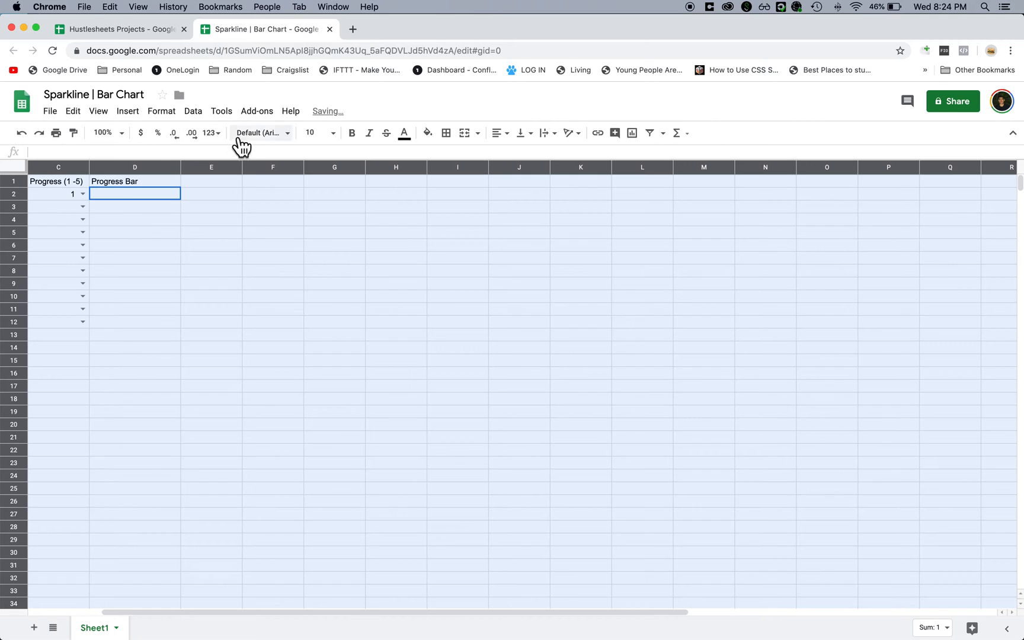
pyautogui.click(260, 133)
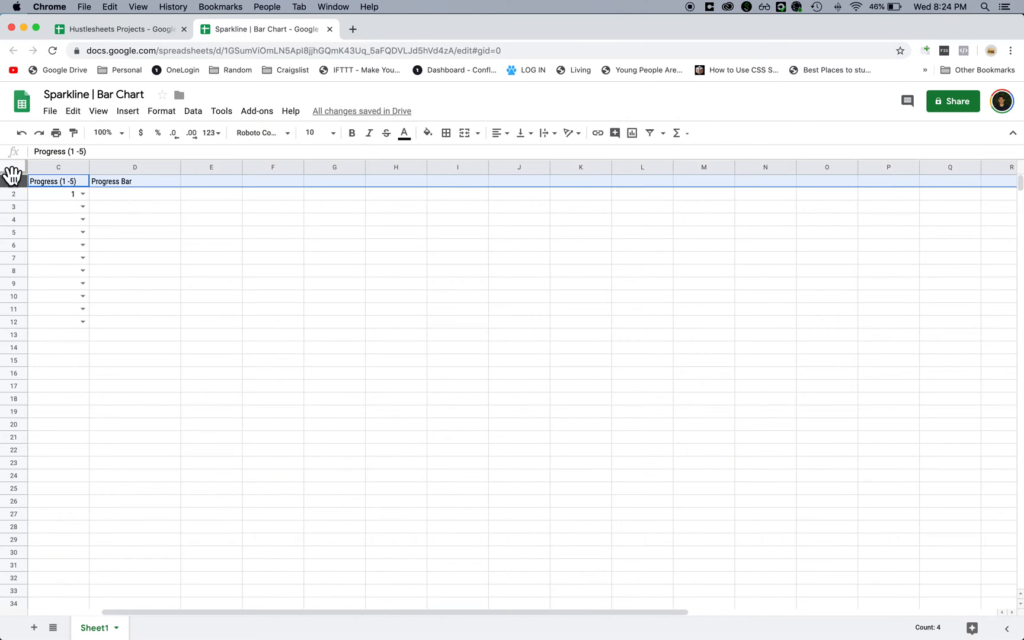
pyautogui.click(58, 219)
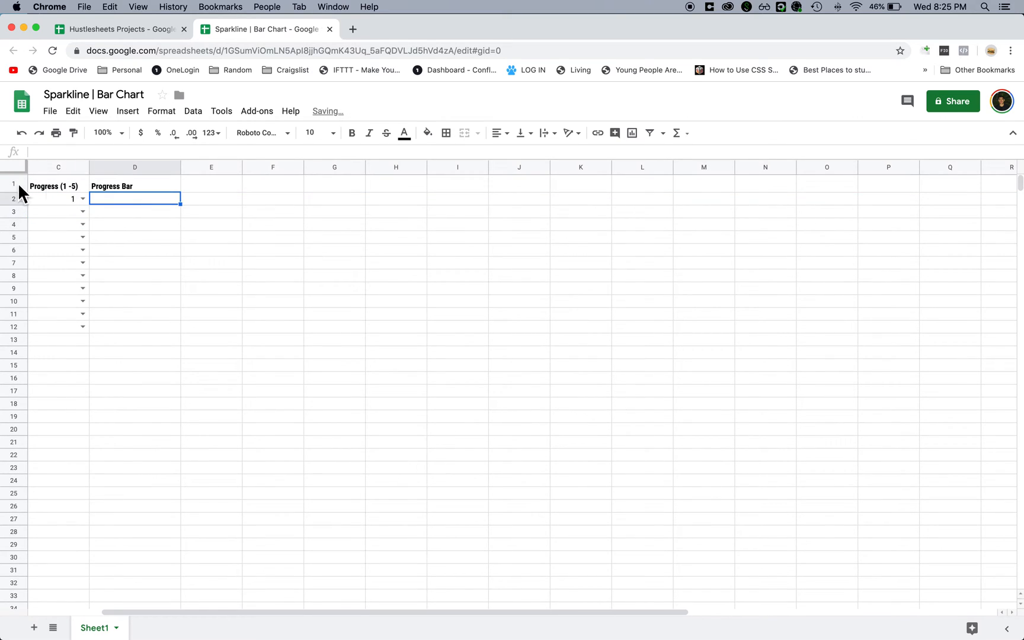
# - Start D2's formula as =SPARKLINE(C2,{"charttype" using C2 as the data
pyautogui.write('=-')
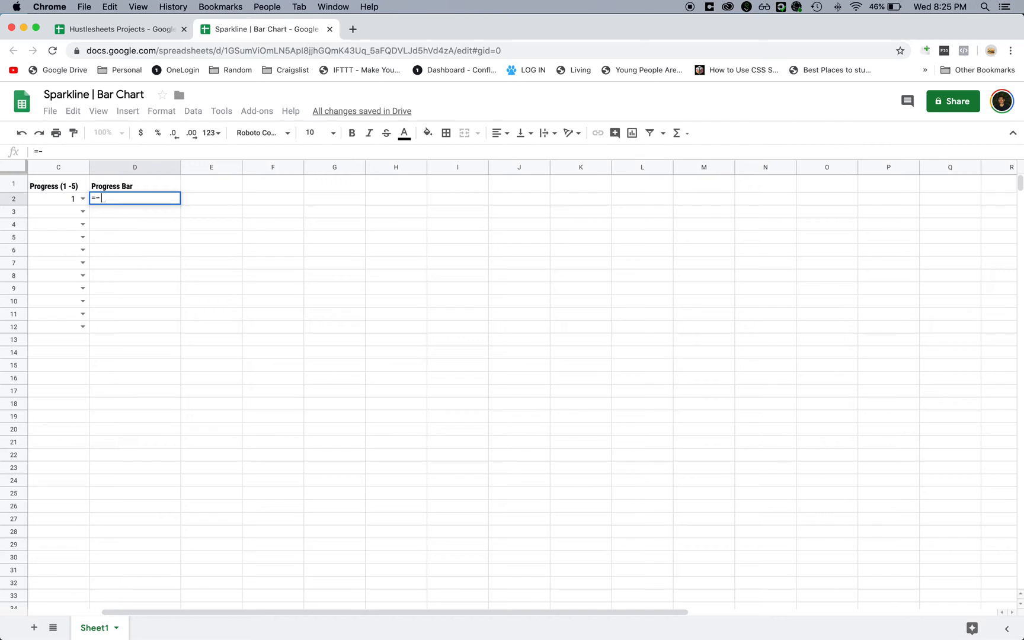
pyautogui.write('spark')
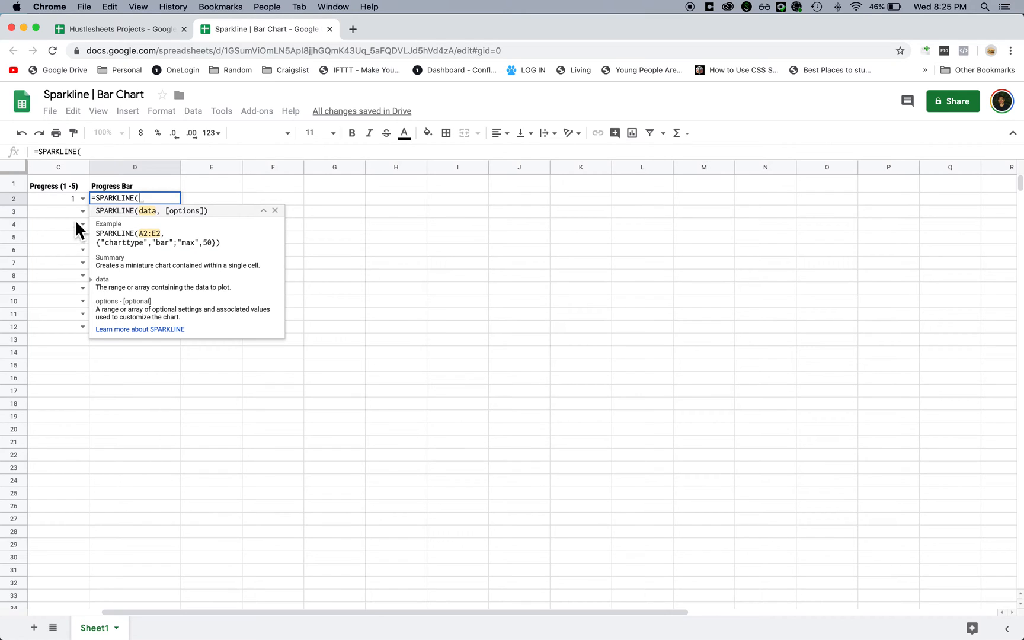
pyautogui.moveTo(63, 207)
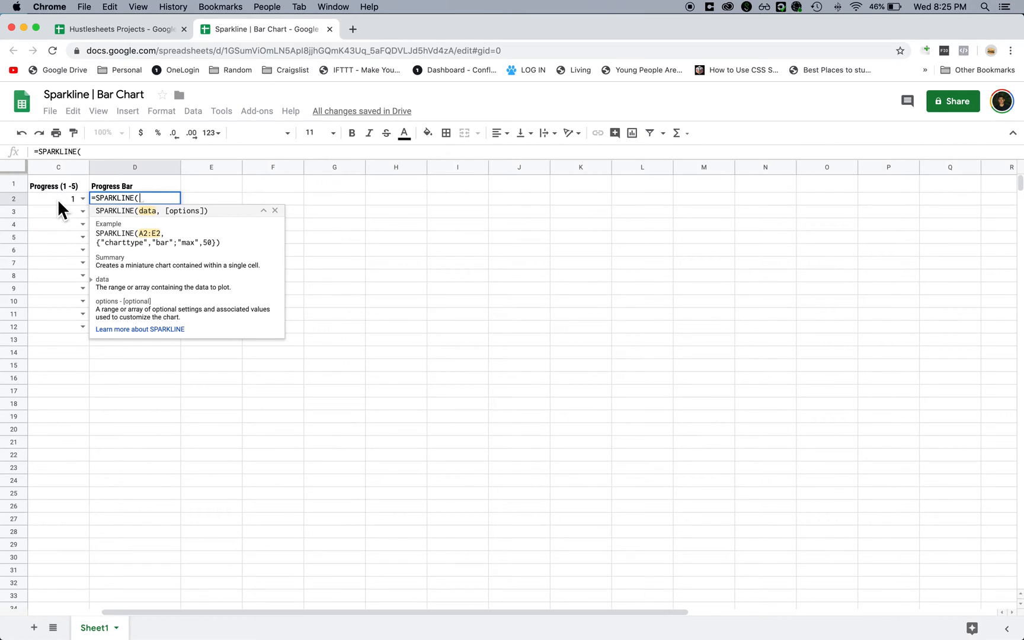
pyautogui.click(59, 198)
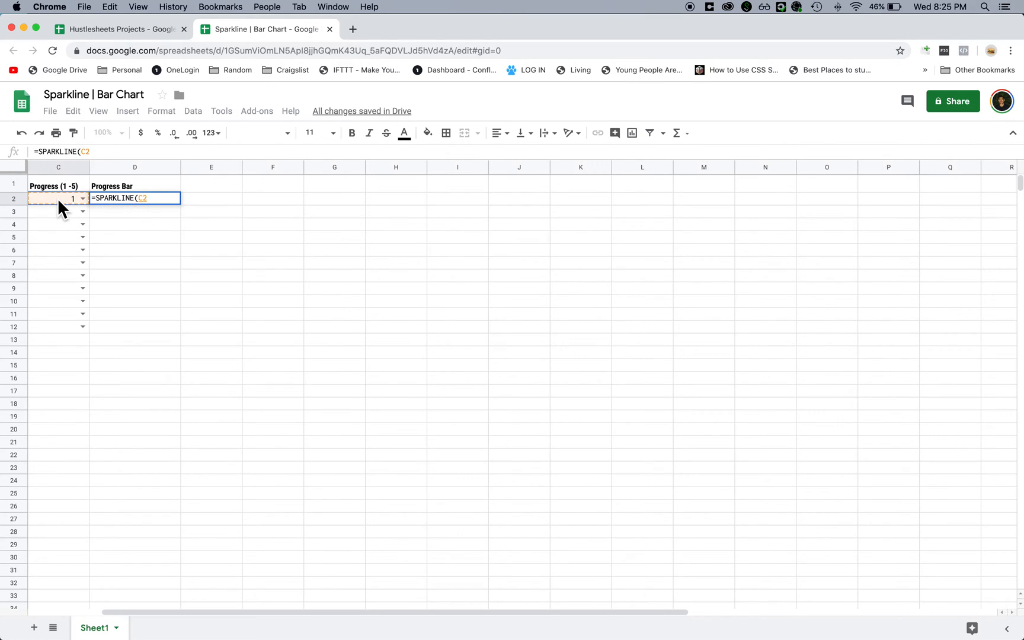
pyautogui.write(',')
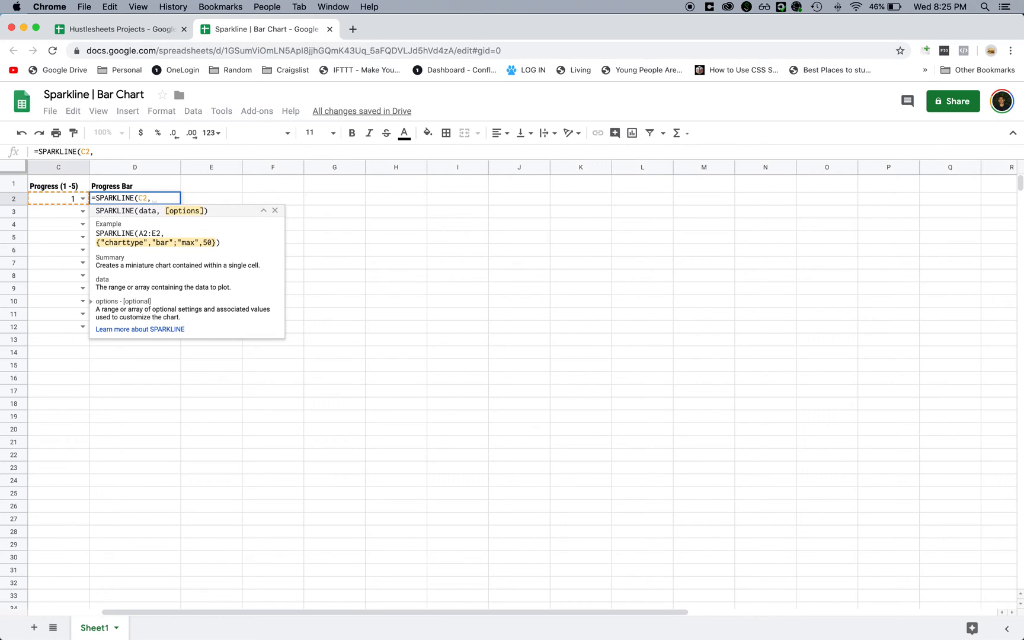
pyautogui.moveTo(100, 255)
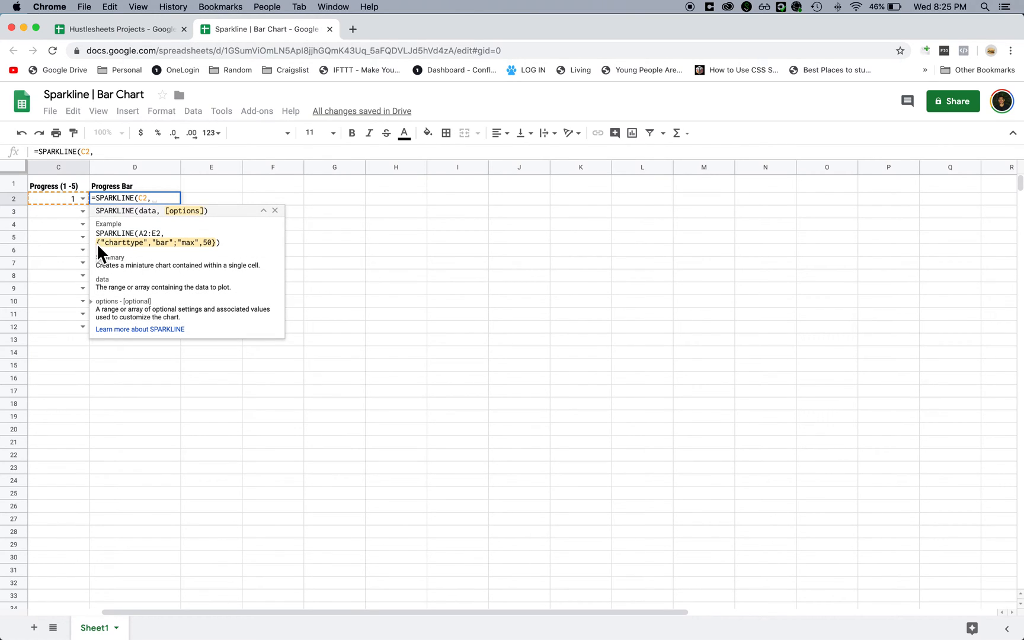
pyautogui.moveTo(115, 250)
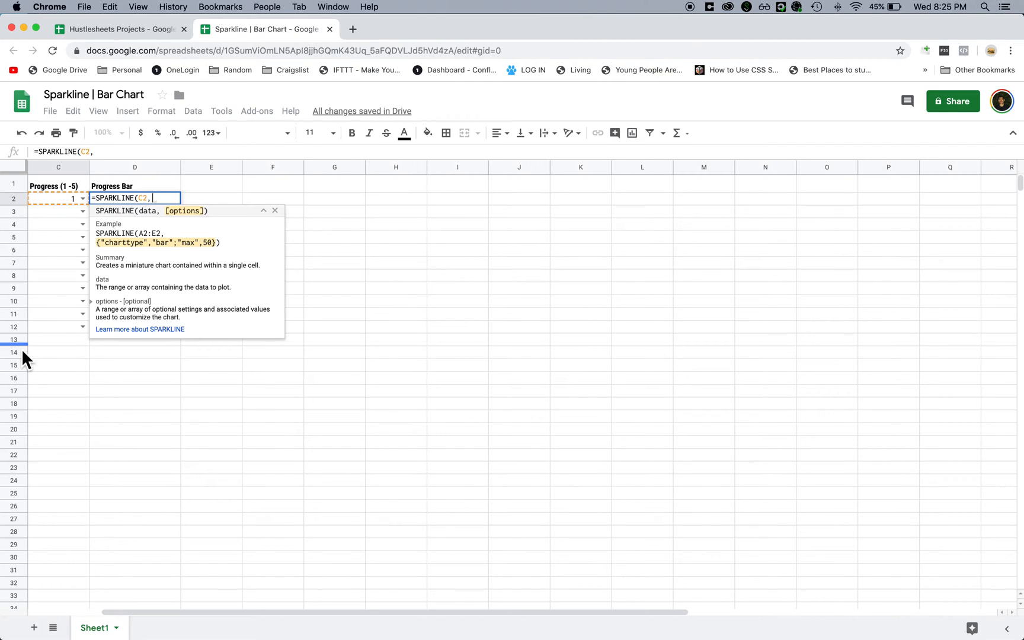
pyautogui.moveTo(36, 372)
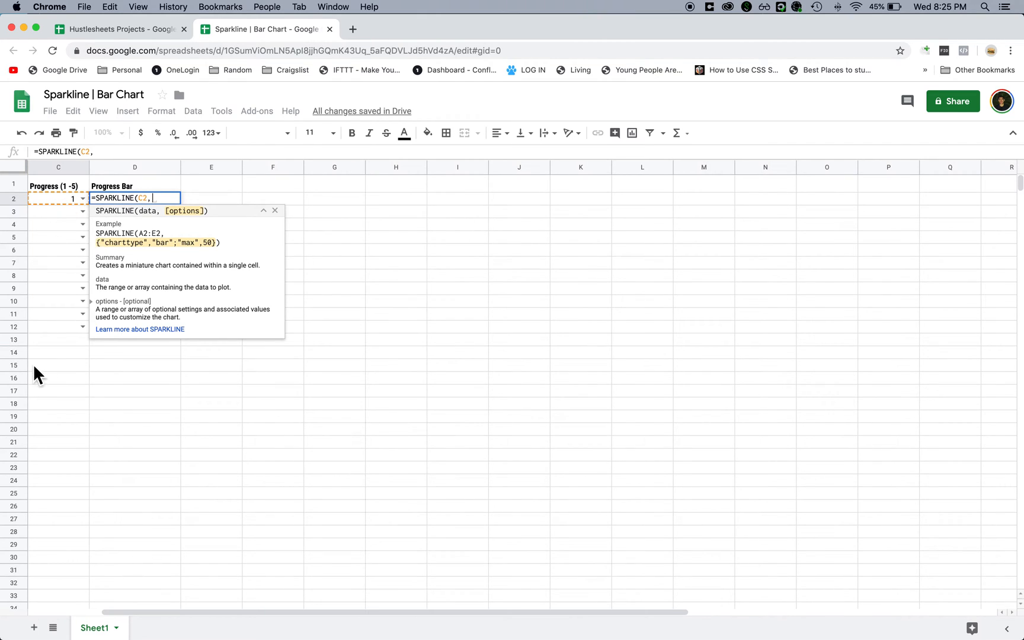
pyautogui.write('{')
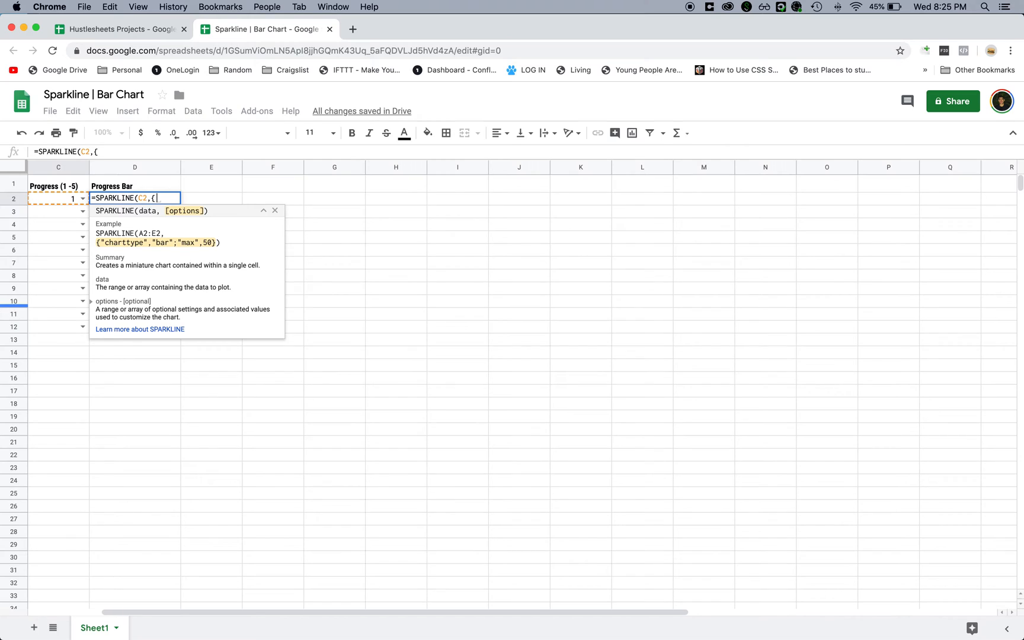
pyautogui.write('"c')
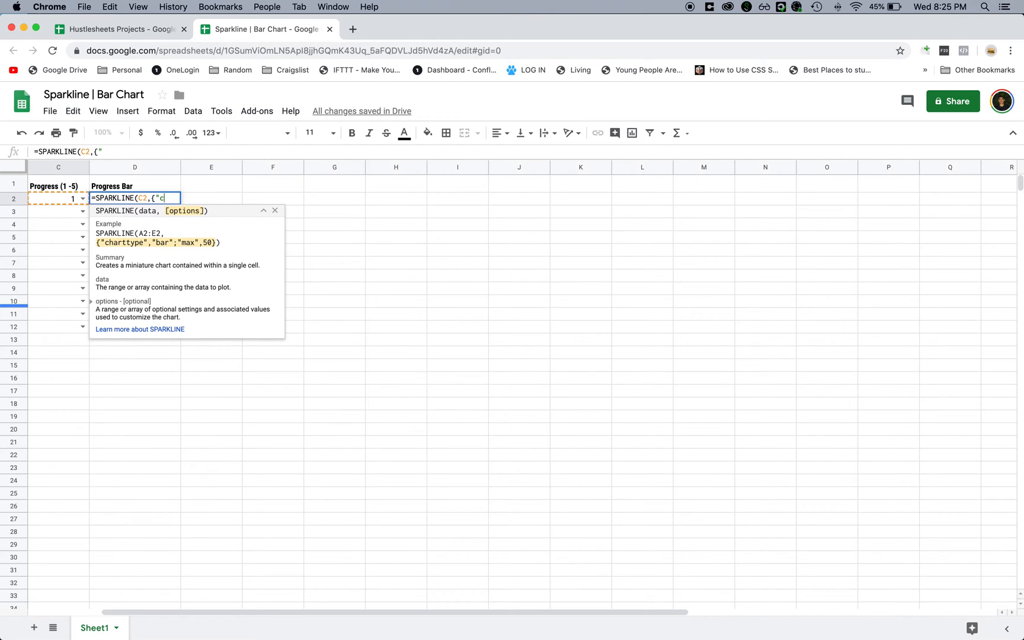
pyautogui.write('charttype')
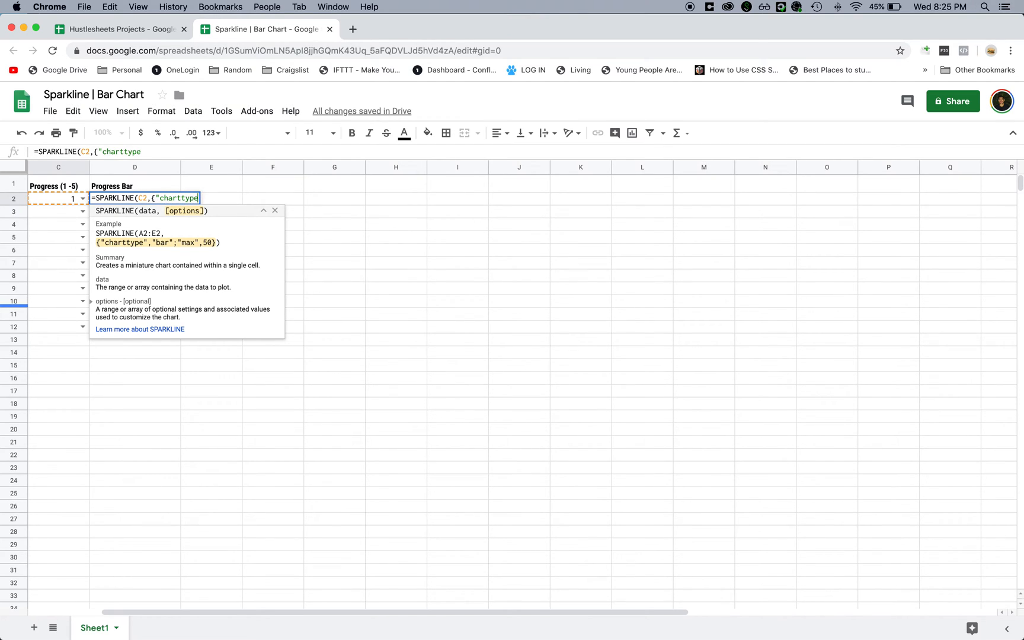
# - Finish the options as {"charttype","bar";"max",5} so D2 shows an orange bar
pyautogui.write('"')
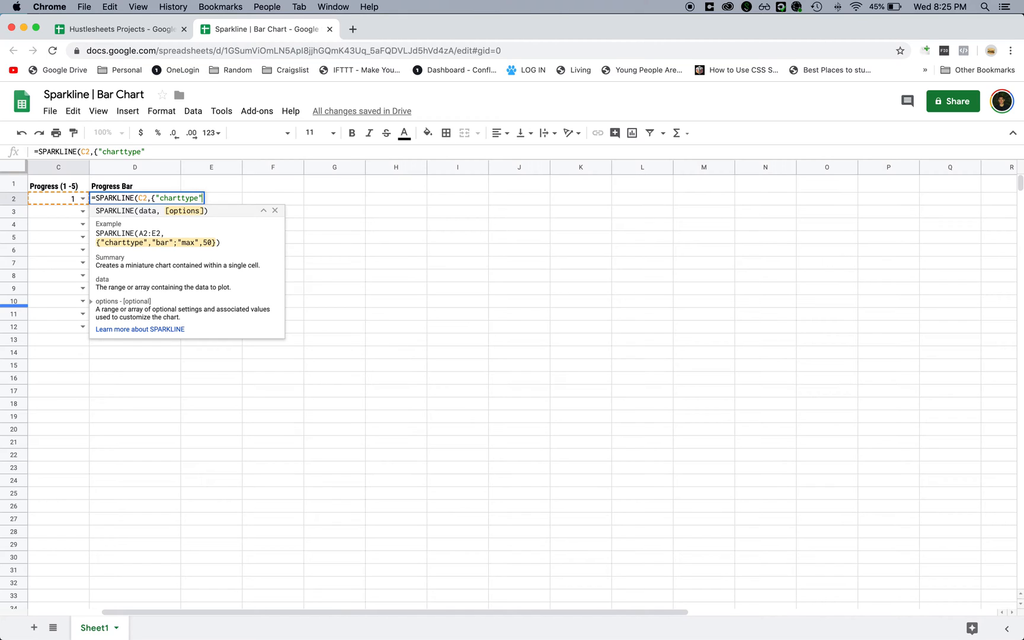
pyautogui.write(',')
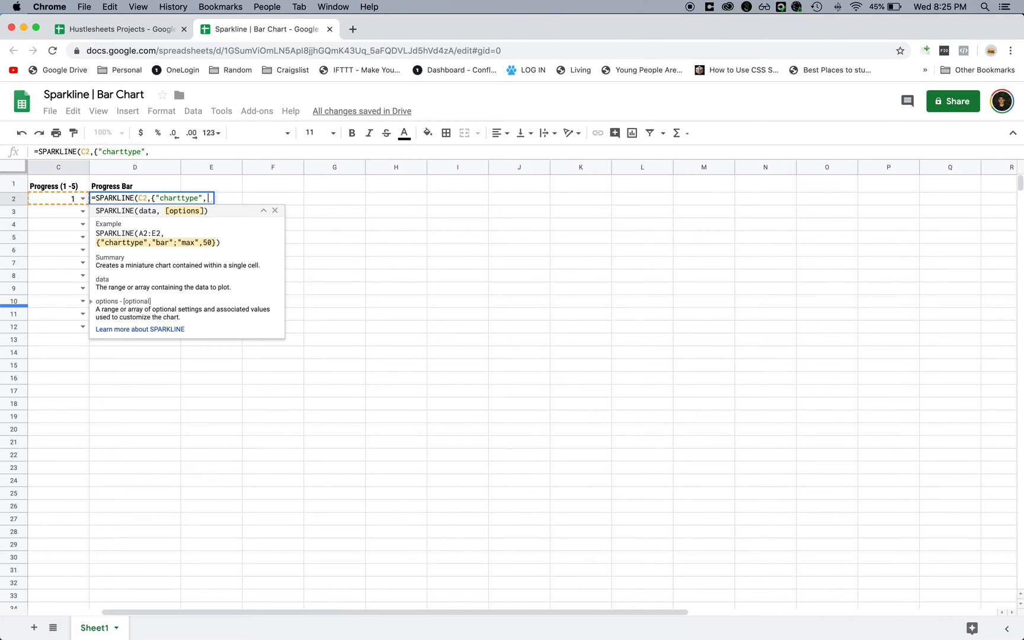
pyautogui.write('"bar')
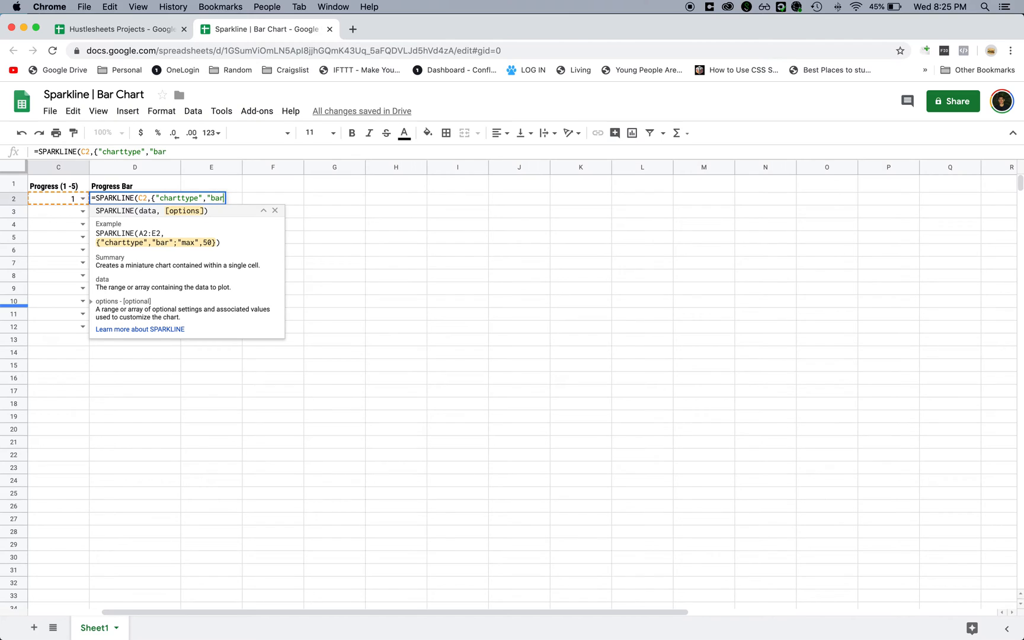
pyautogui.write(';')
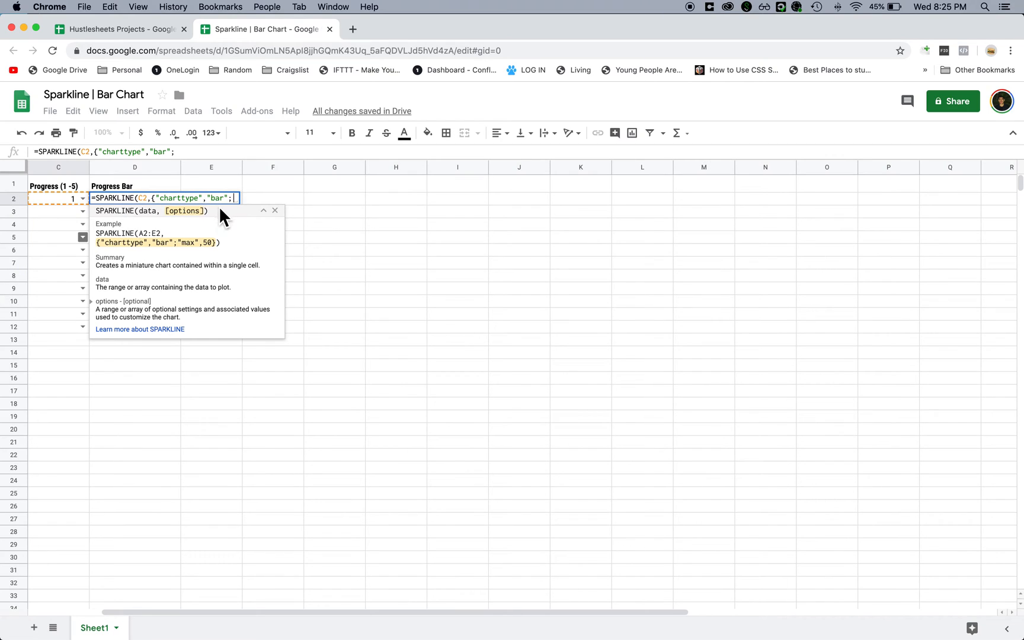
pyautogui.moveTo(88, 186)
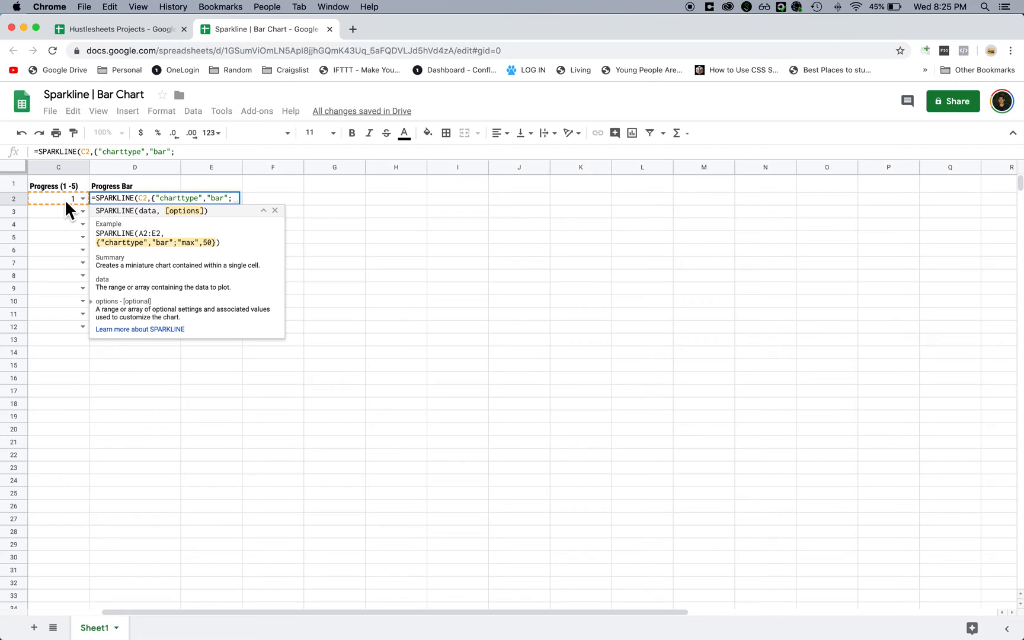
pyautogui.write('max')
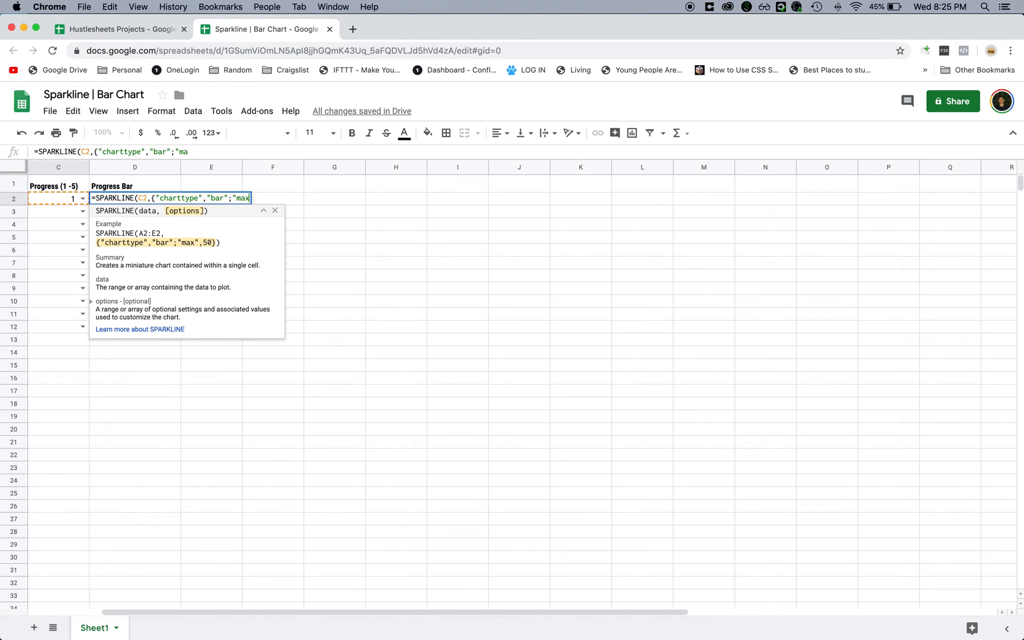
pyautogui.write(',5')
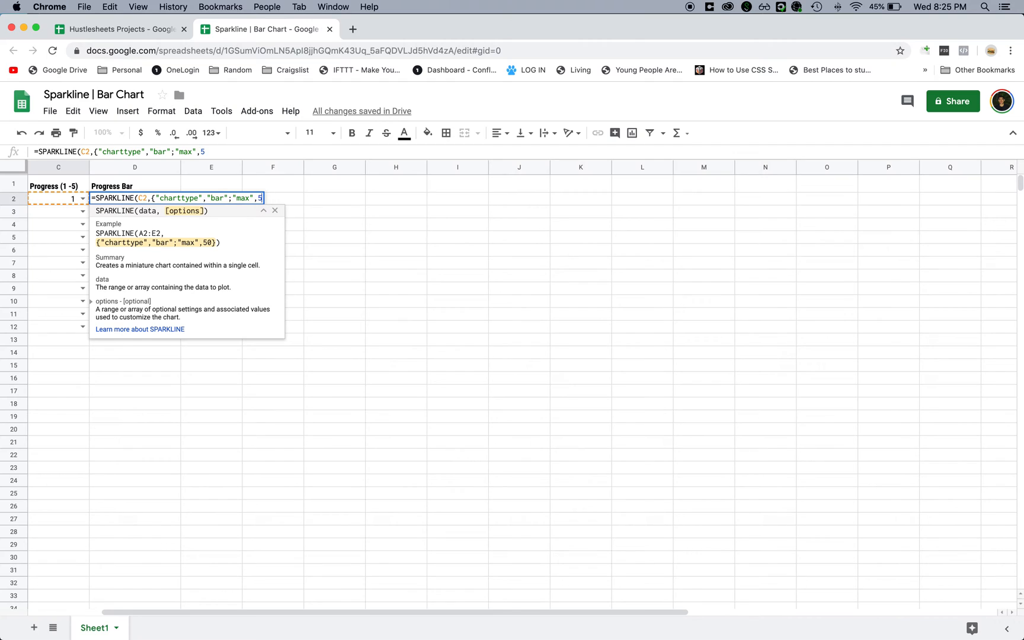
pyautogui.moveTo(49, 220)
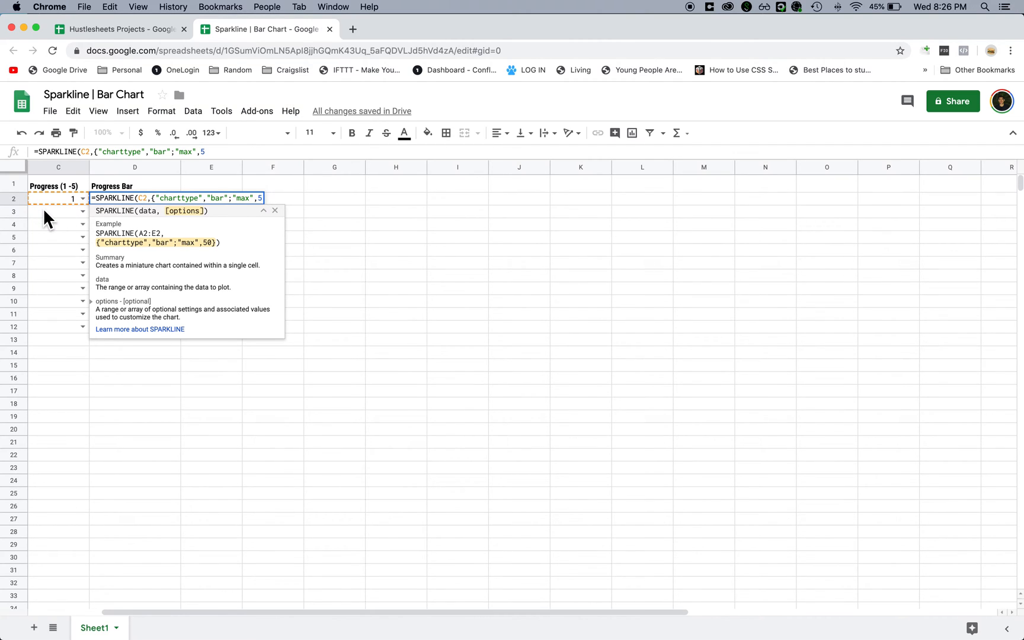
pyautogui.write('})')
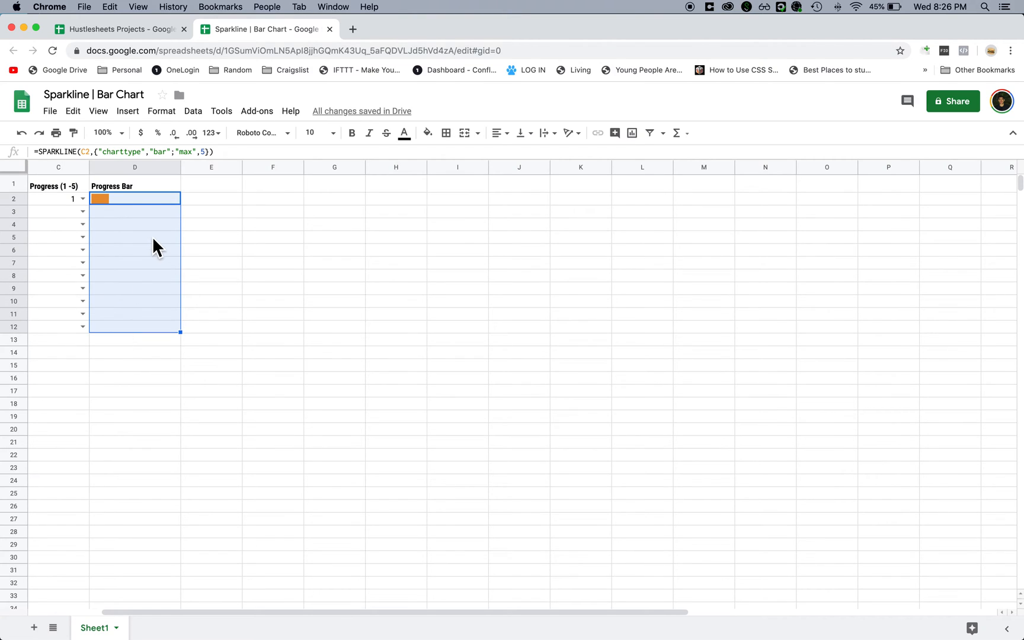
# - Fill D2's bar formula down to D12, check the #N/A errors, and enter 1 in C3
pyautogui.click(135, 198)
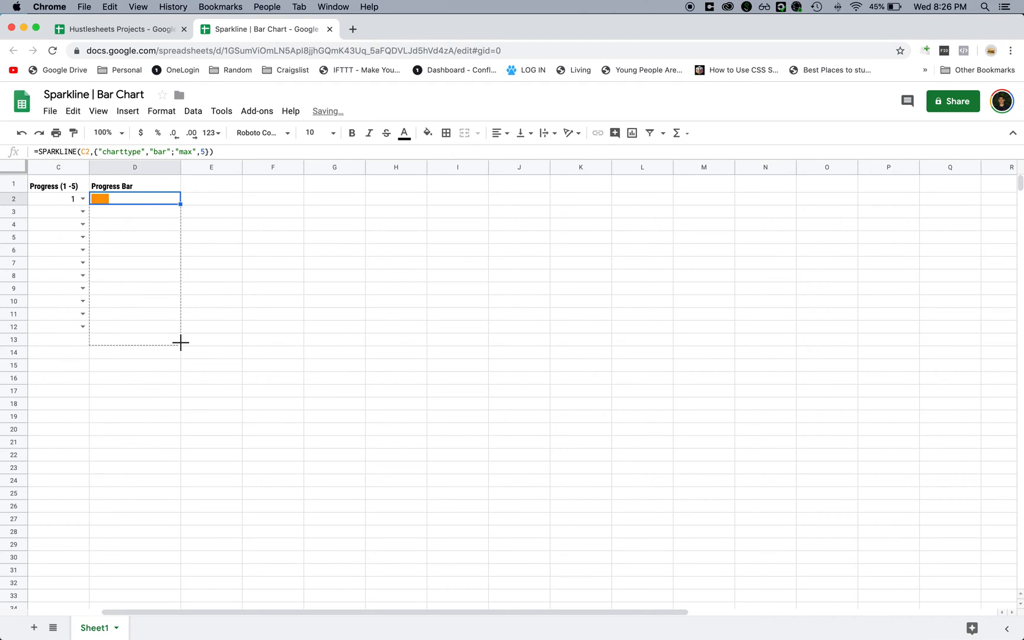
pyautogui.moveTo(180, 206); pyautogui.dragTo(180, 341)
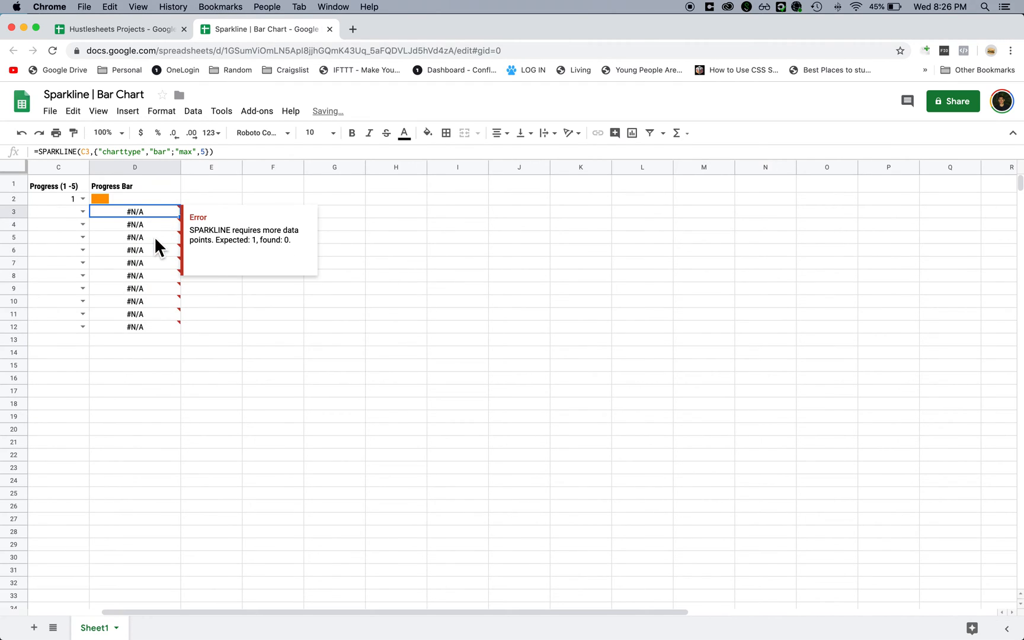
pyautogui.click(135, 224)
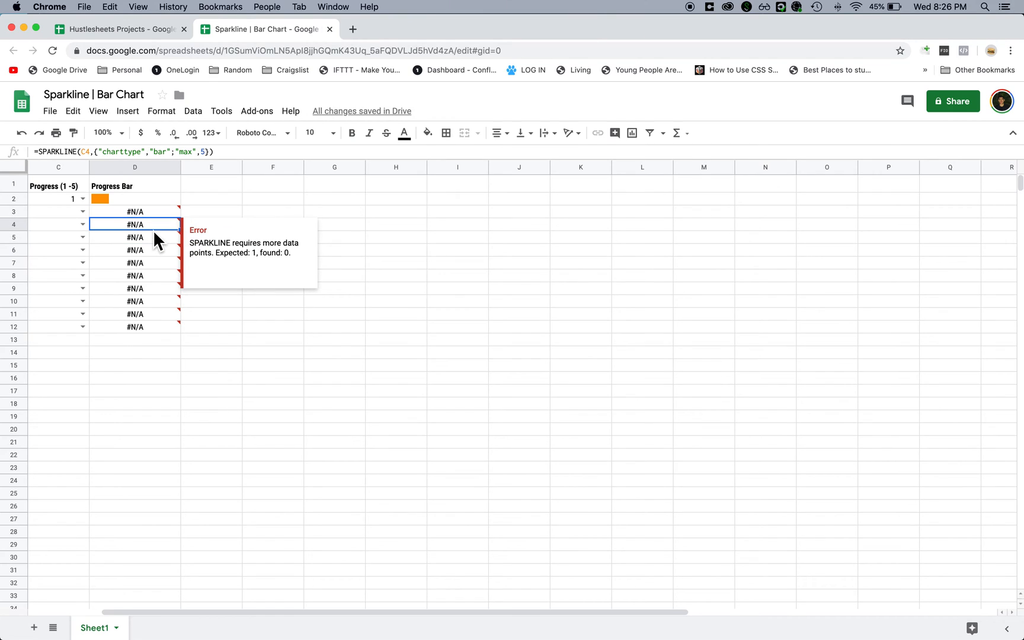
pyautogui.click(57, 212)
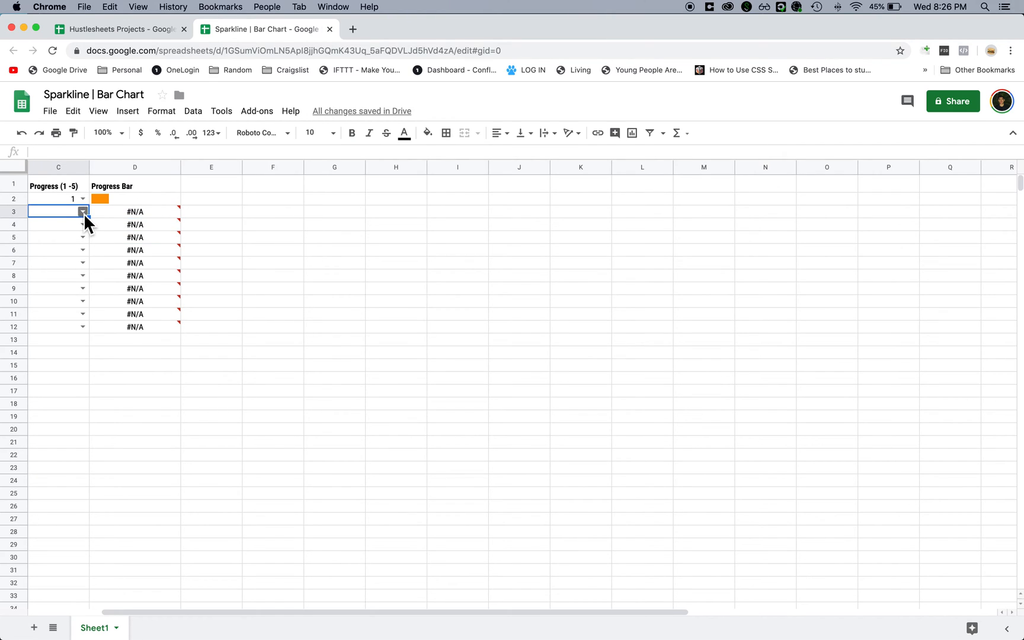
pyautogui.write('1')
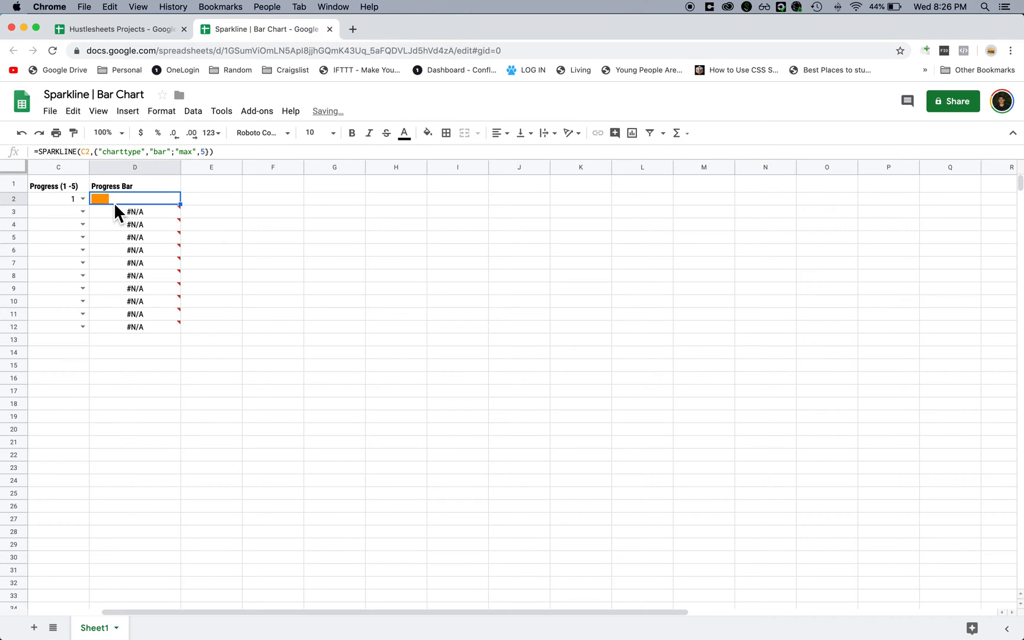
# - Wrap D2's formula as =IFERROR(SPARKLINE(...),) so empty rows stay blank, and set C3 to 3
pyautogui.doubleClick(135, 199)
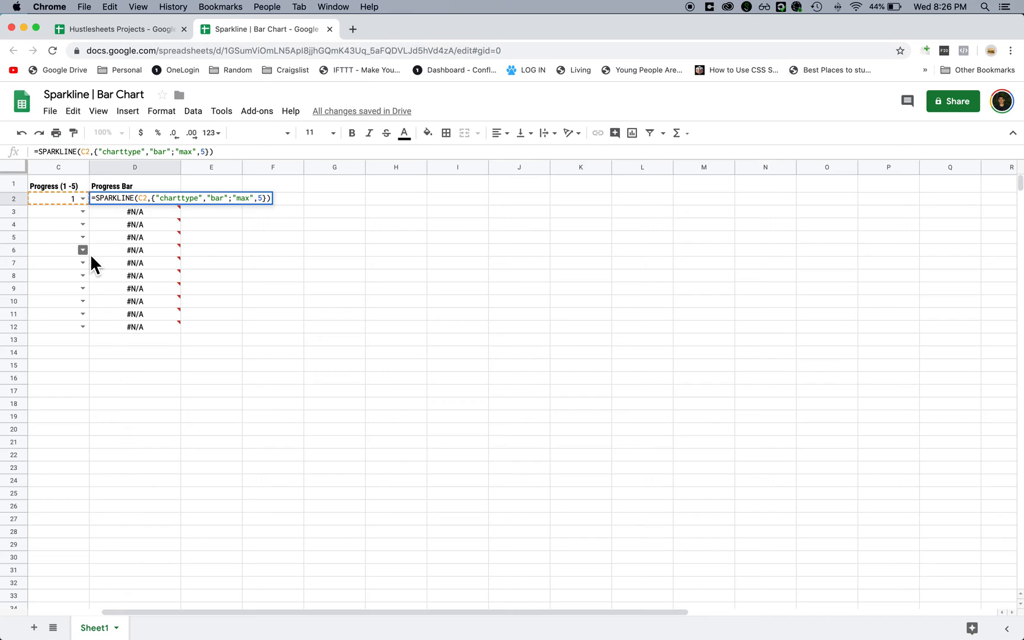
pyautogui.write('IFERROR(')
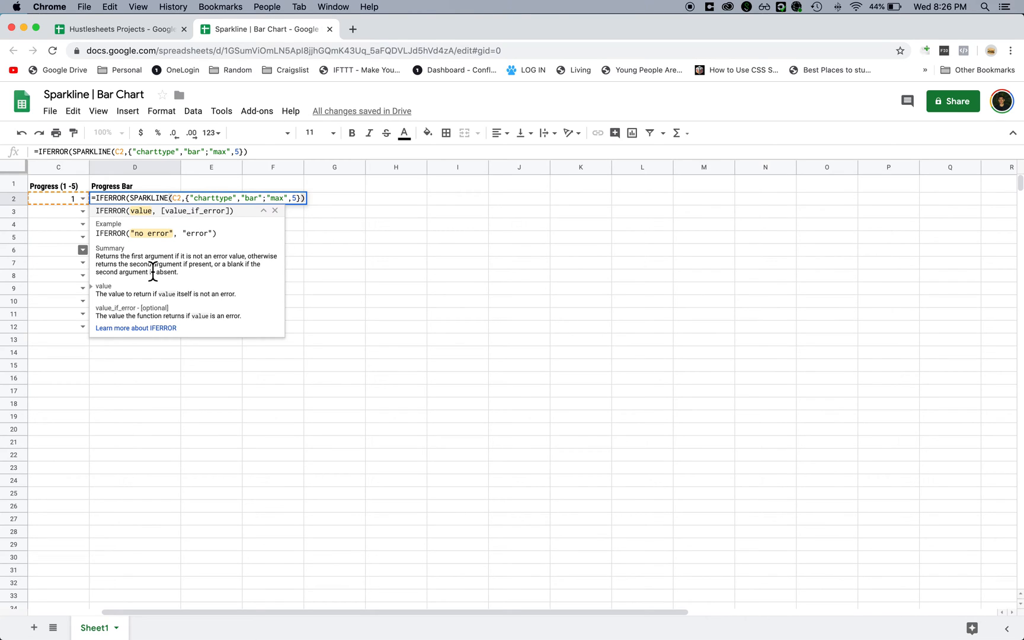
pyautogui.moveTo(183, 149)
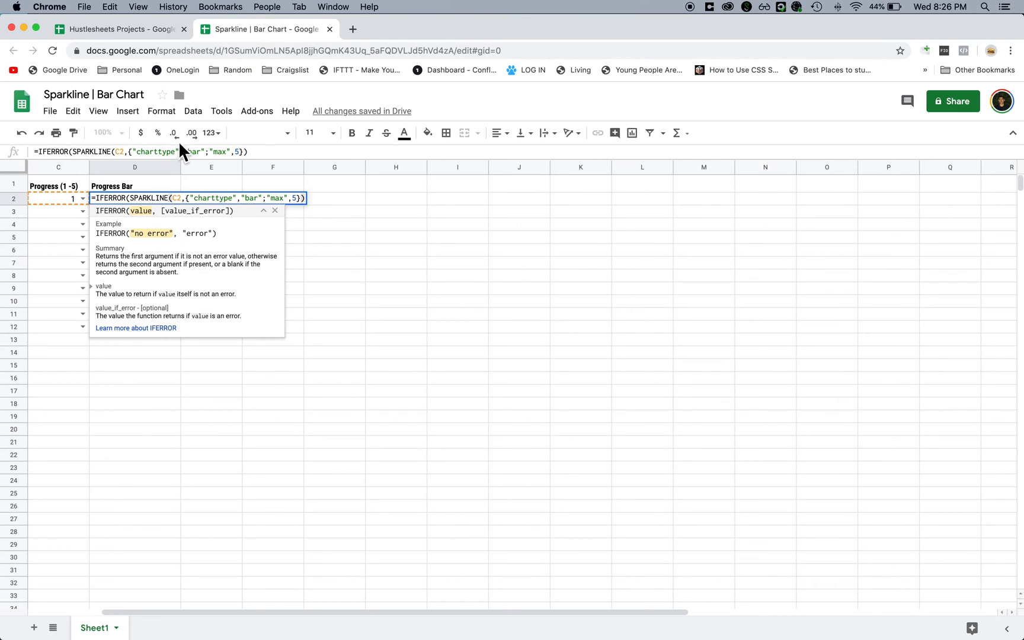
pyautogui.moveTo(181, 357)
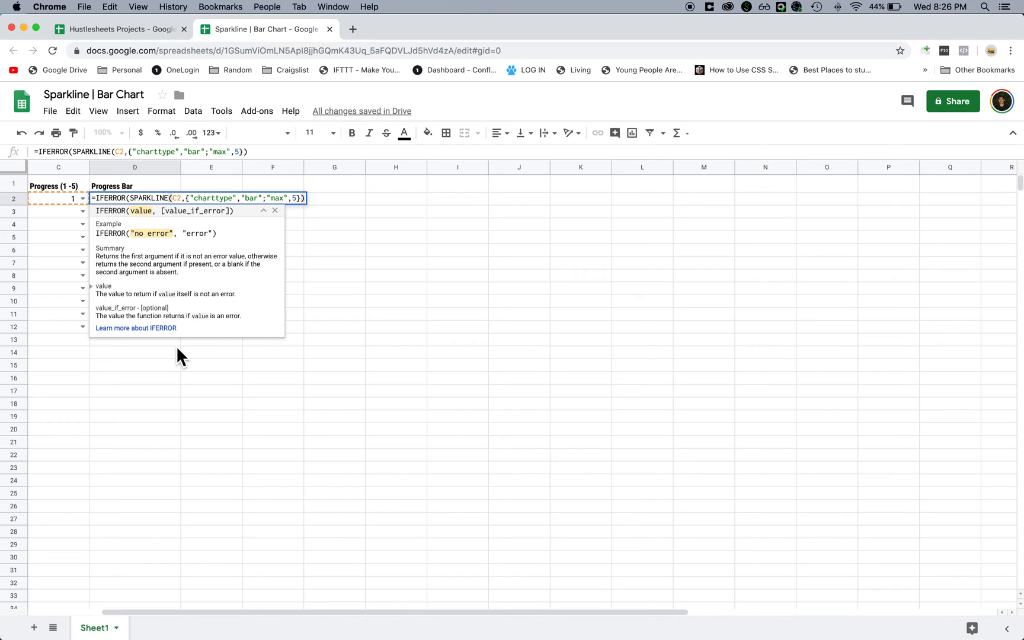
pyautogui.write(',')
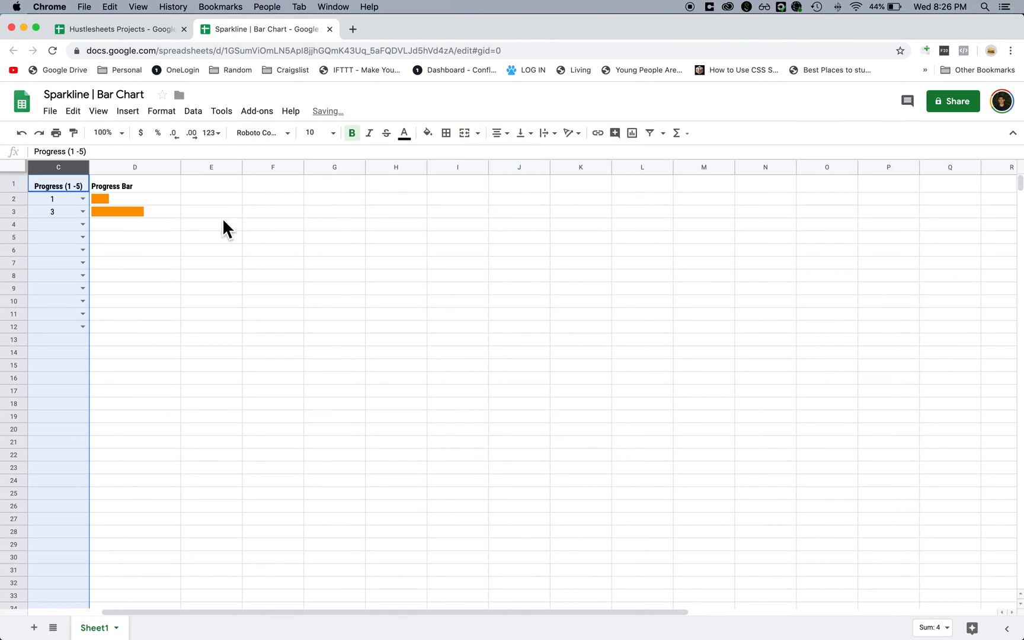
# - Set C4 to 2 and insert a 'Max' column between Progress and Progress Bar
pyautogui.write('2')
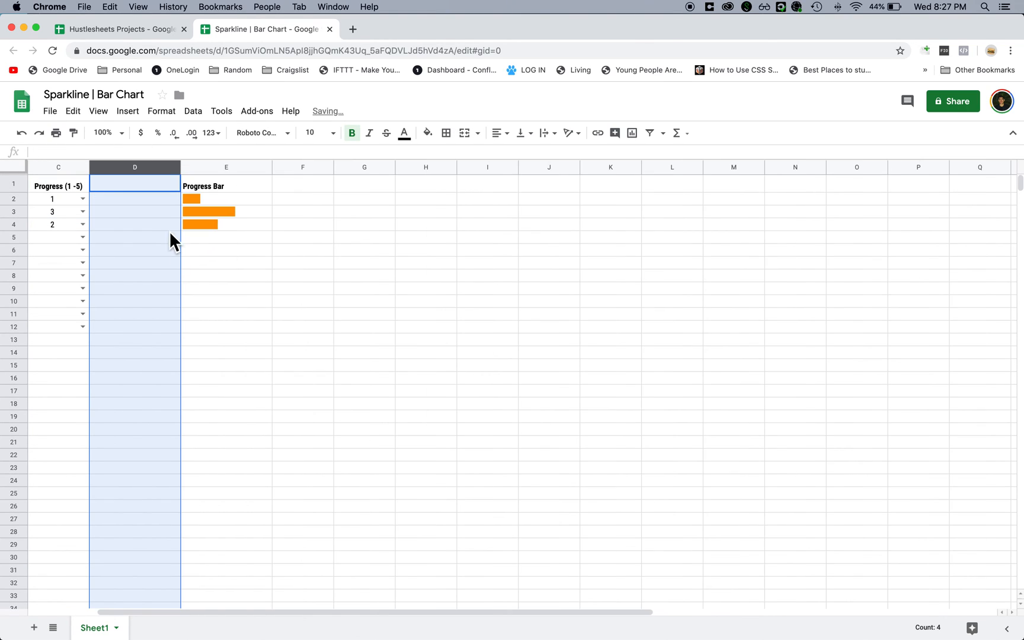
pyautogui.write('M')
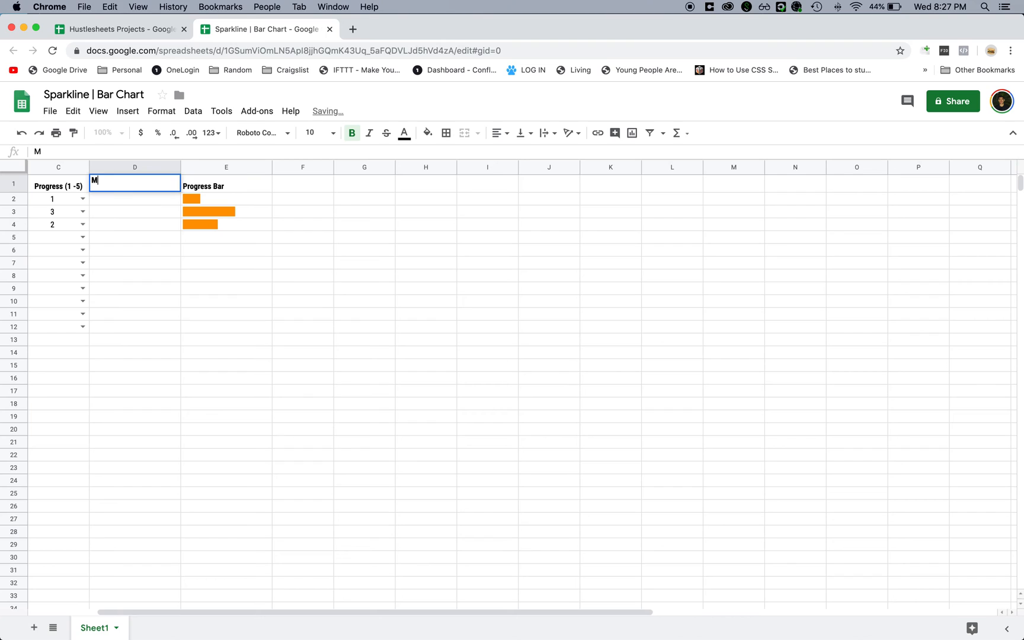
pyautogui.write('AX')
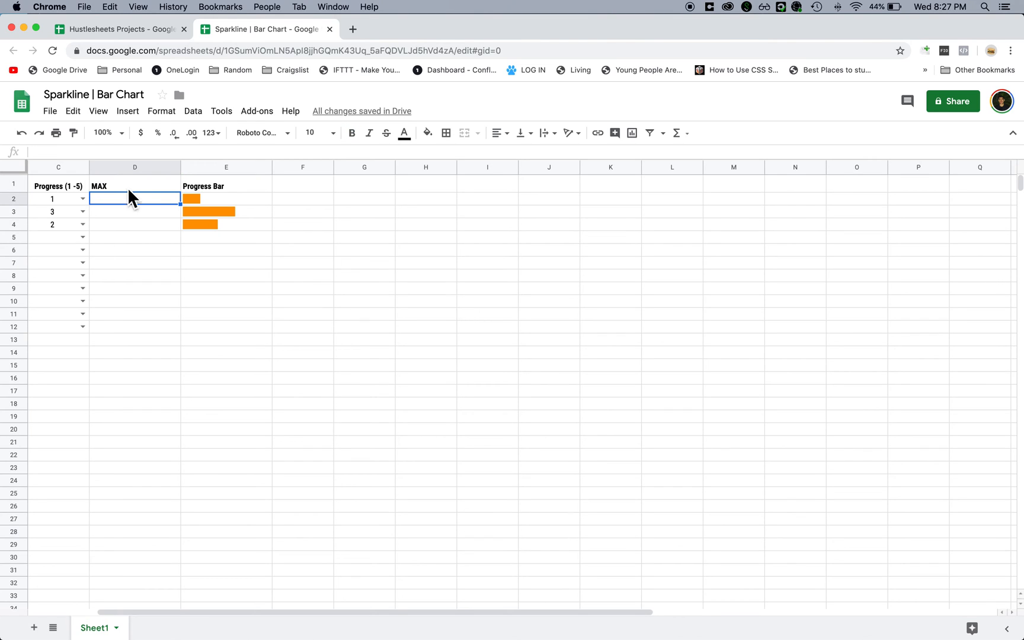
pyautogui.write('Max')
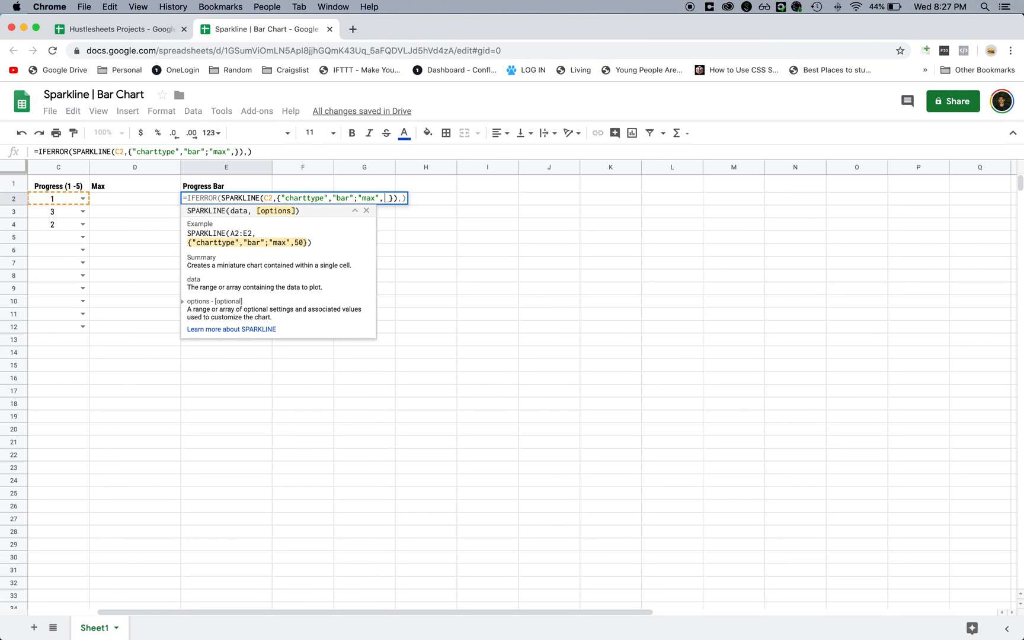
# - Point E2's max option at D2 holding 10, test C2 with 1, then return to Hustlesheets Projects
pyautogui.write('D')
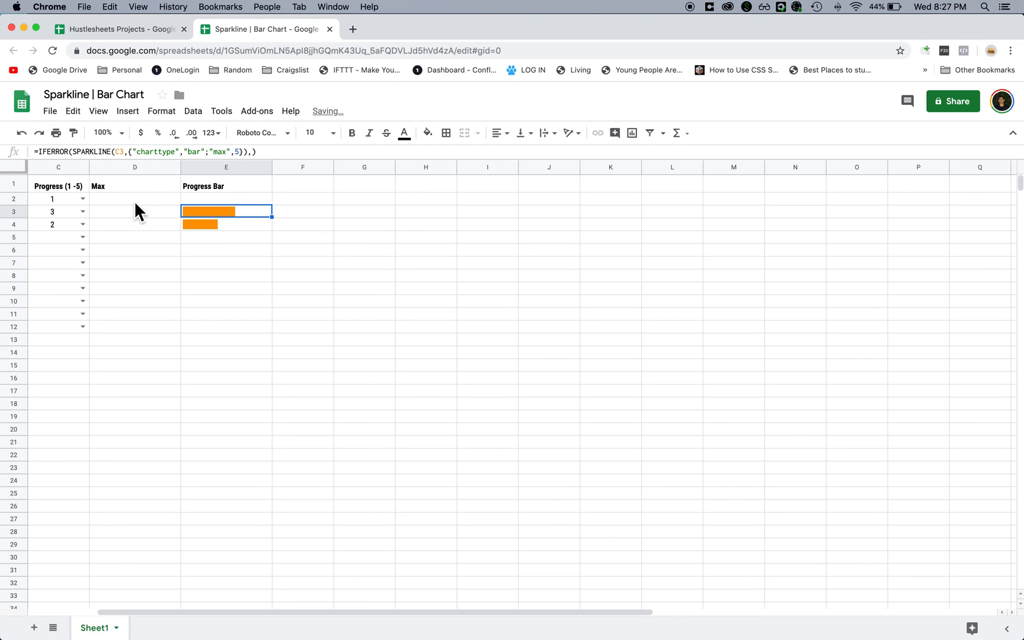
pyautogui.write('10')
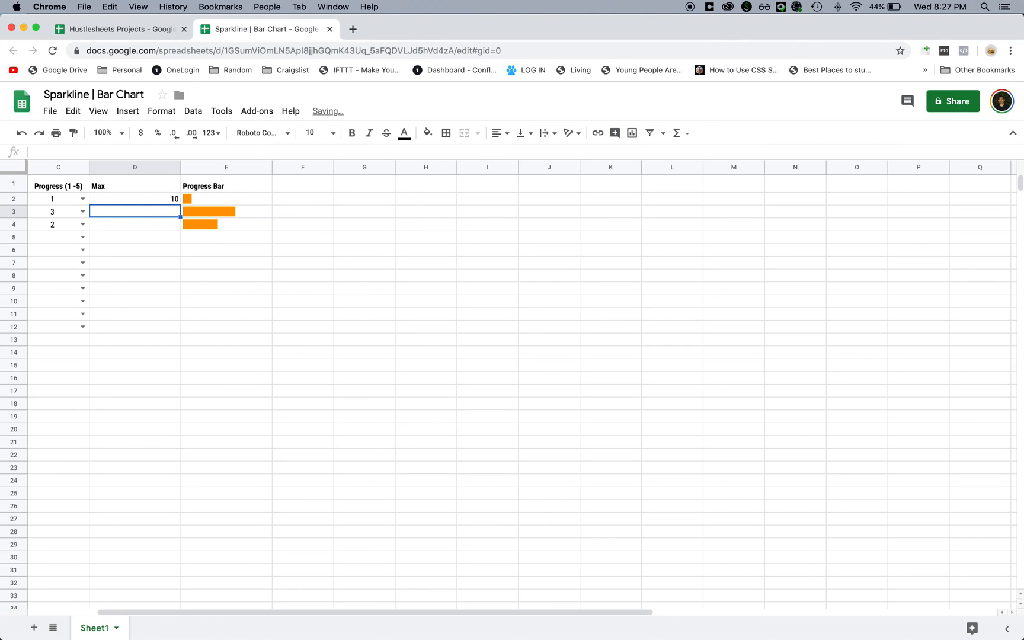
pyautogui.click(59, 199)
pyautogui.write('5')
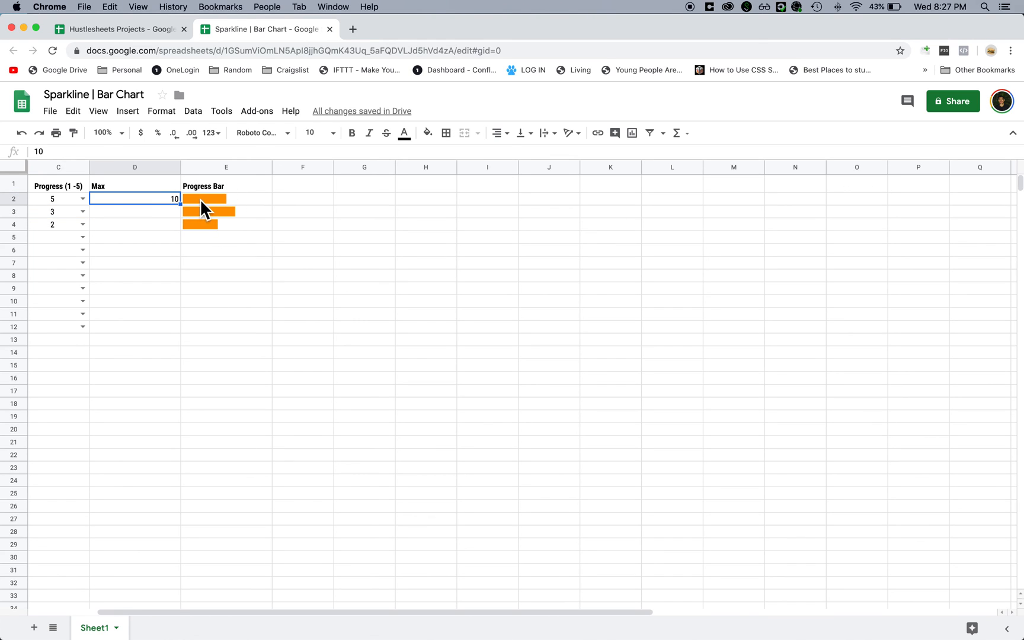
pyautogui.write('1')
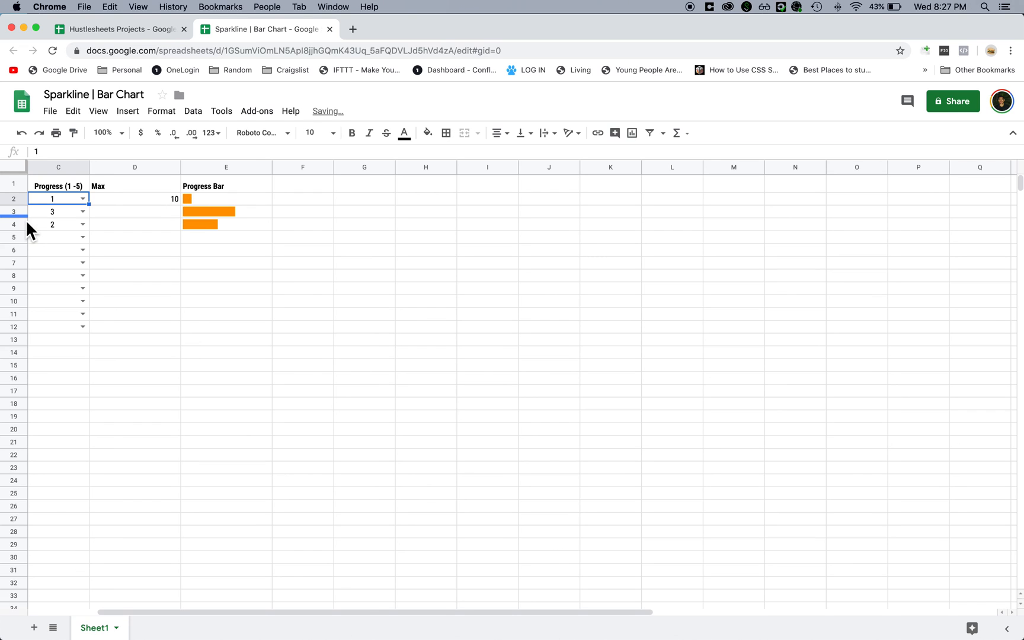
pyautogui.click(118, 29)
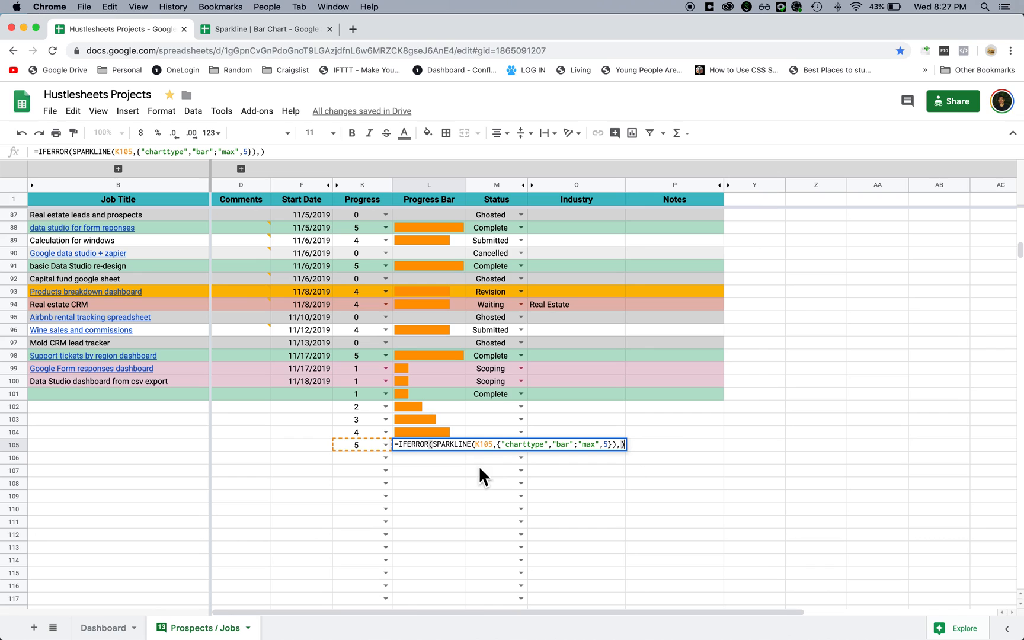
# - Remove the Max column so Progress Bar sits beside Progress again, then select D2
pyautogui.click(264, 28)
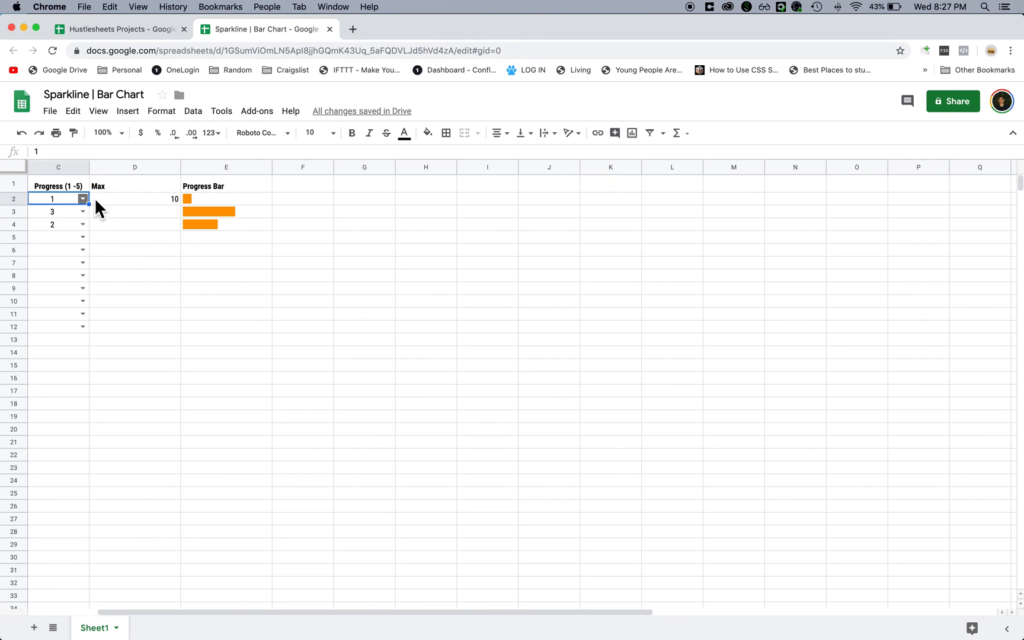
pyautogui.click(135, 199)
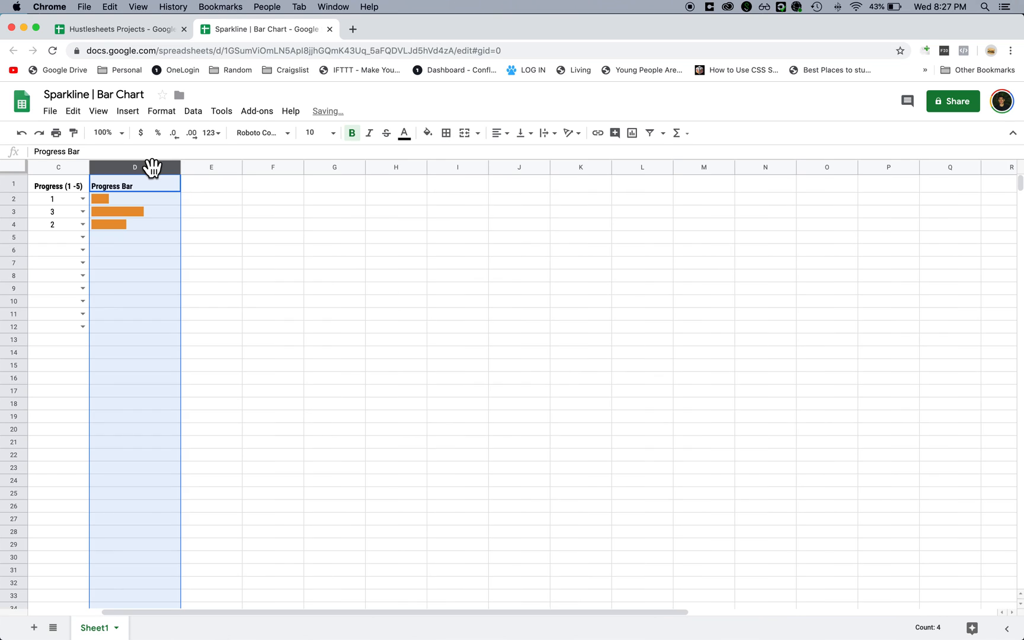
pyautogui.click(134, 198)
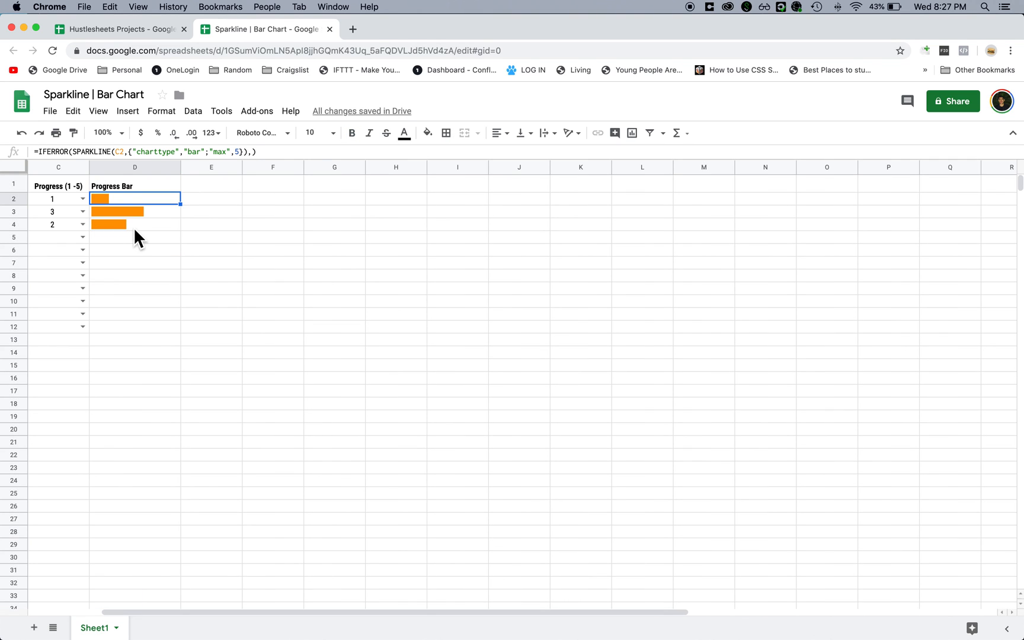
pyautogui.moveTo(38, 235)
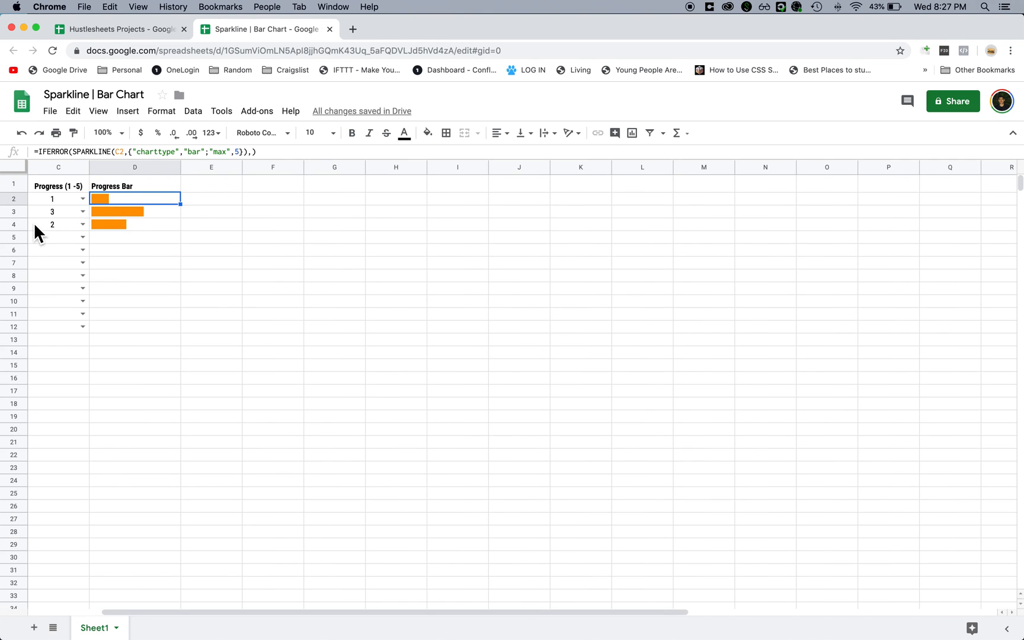